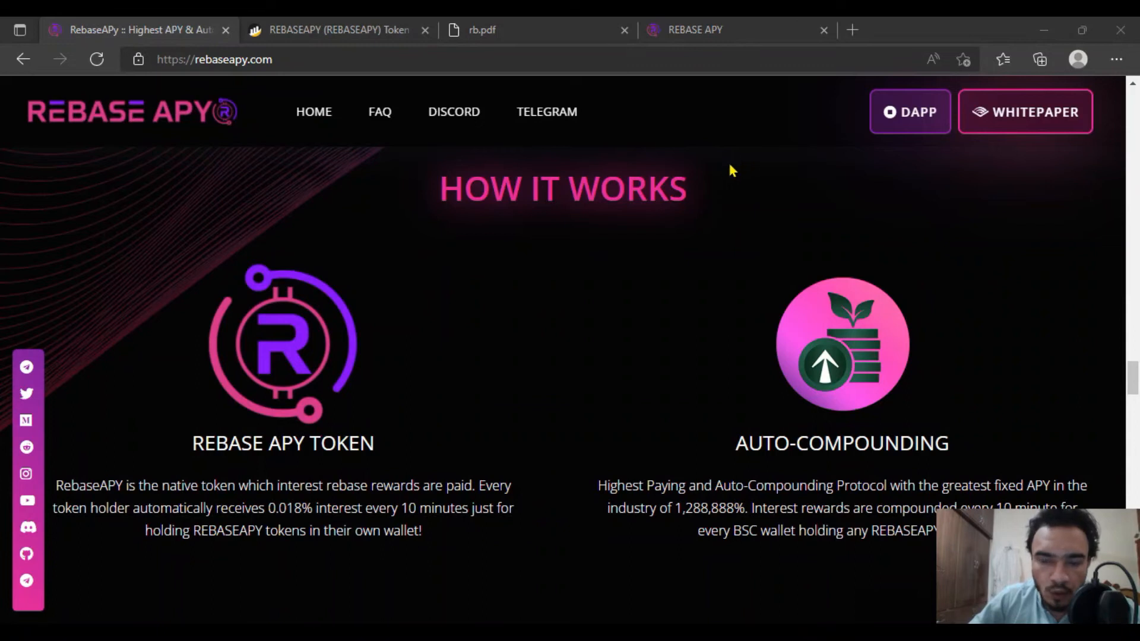
mouse_move(1089, 370)
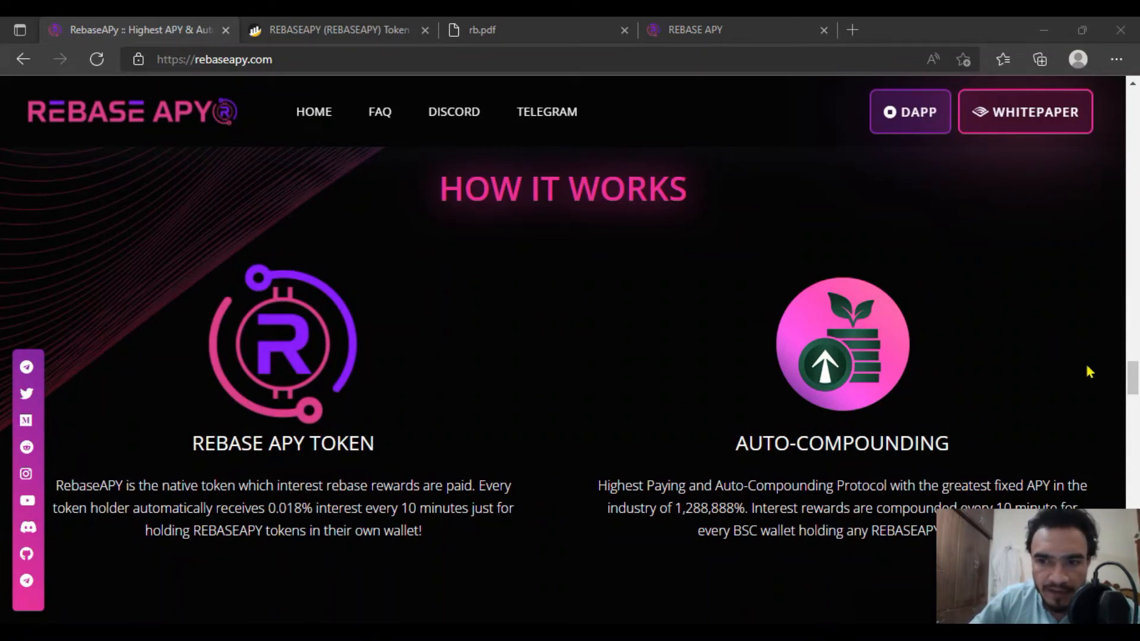
- Scroll down the homepage, highlighting the 1,288,888% APY figure and the Insurance Fund heading
scroll("down", 3)
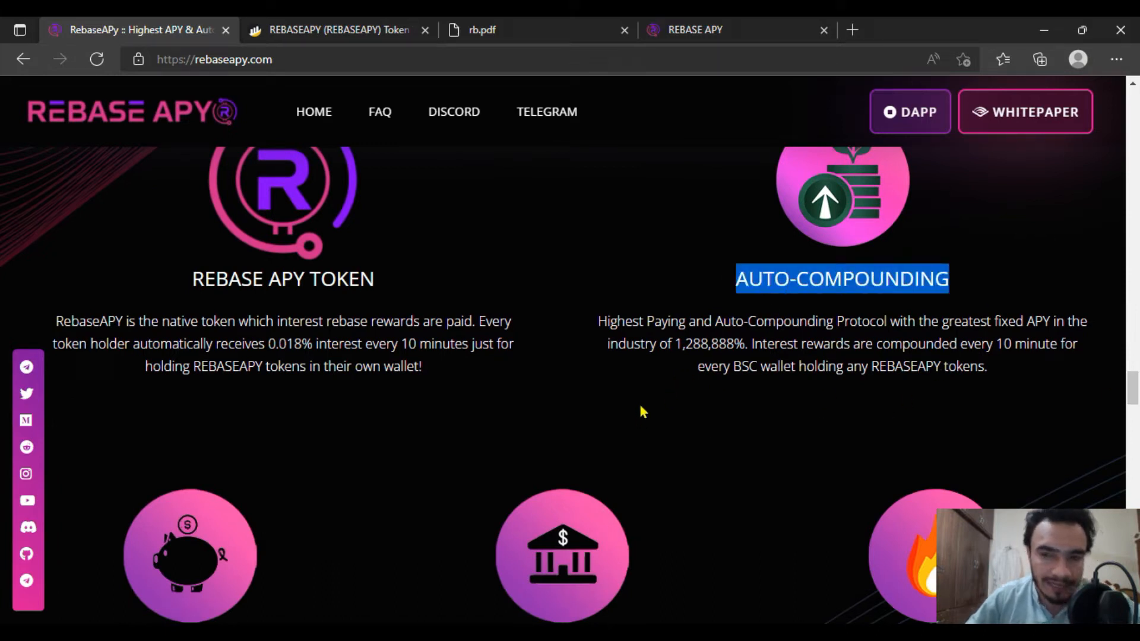
mouse_move(647, 465)
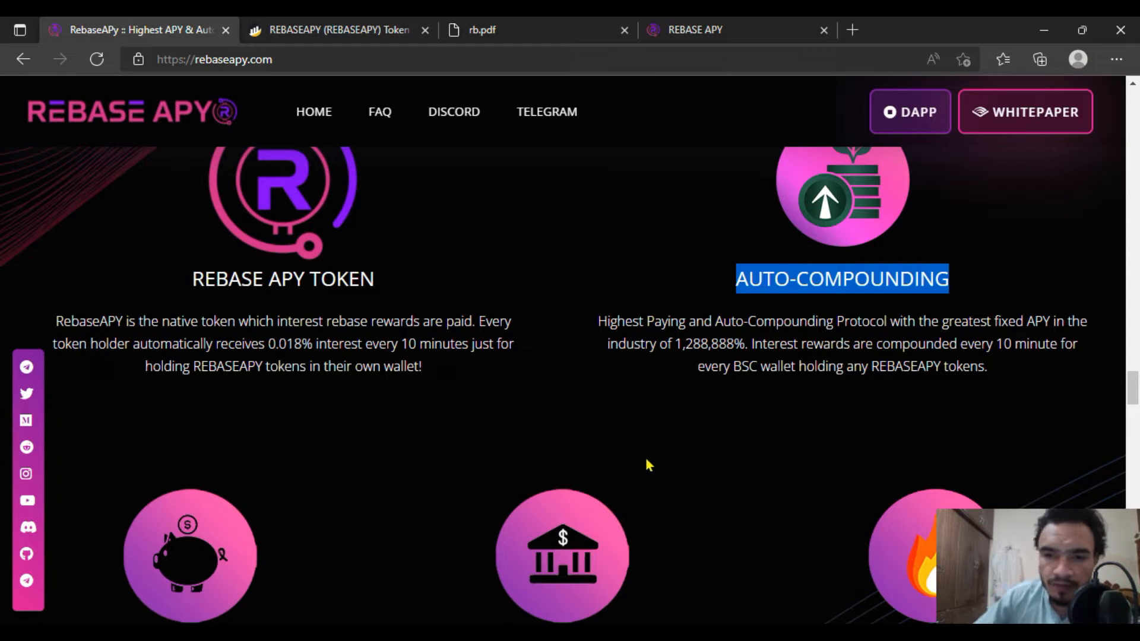
double_click(705, 343)
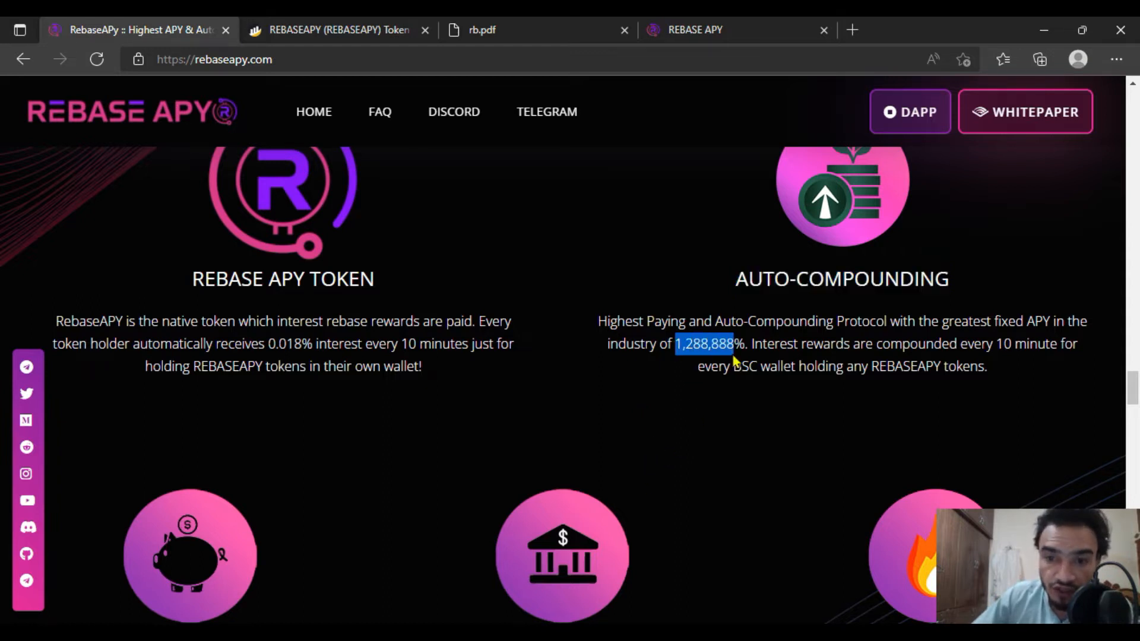
scroll("down", 3)
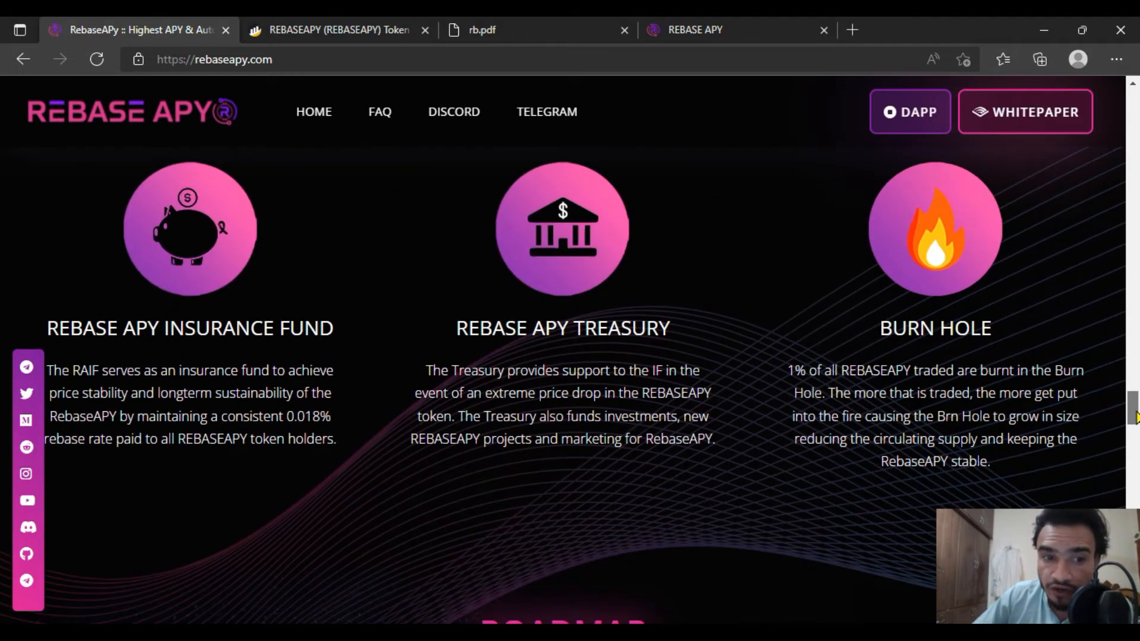
double_click(232, 327)
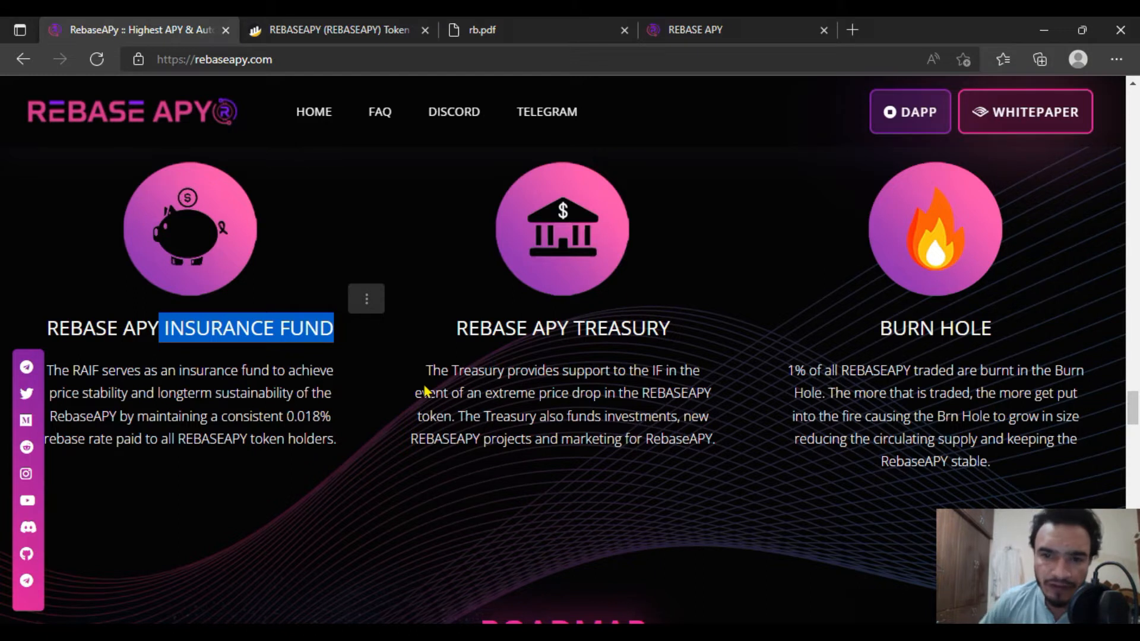
- Scroll down the homepage to the Roadmap section's Phase 1 list
scroll("down", 3)
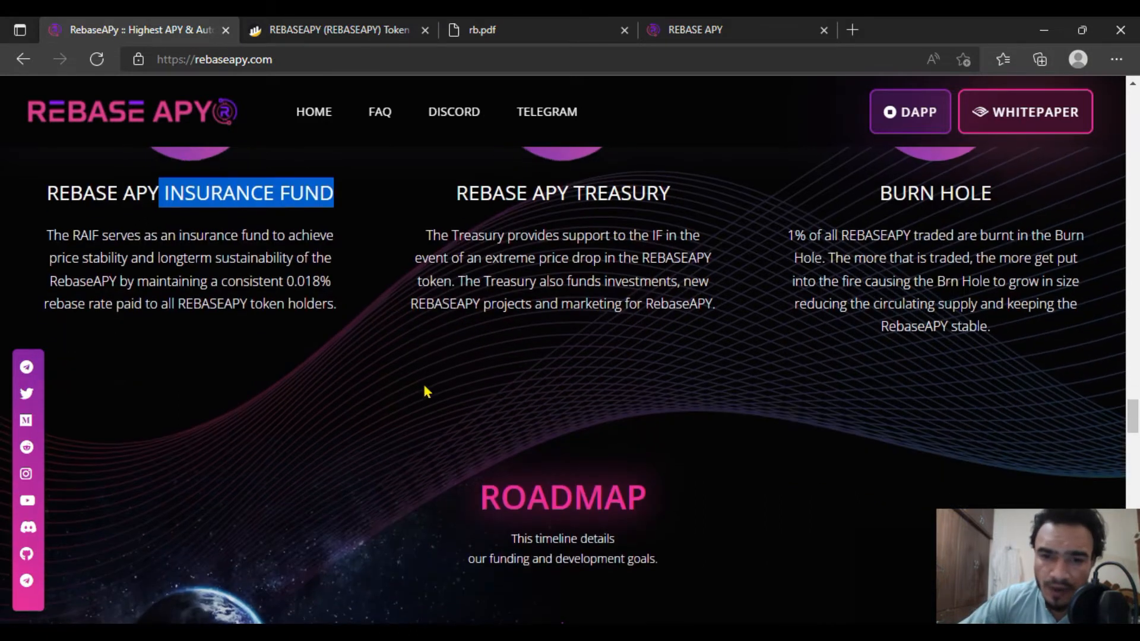
scroll("down", 3)
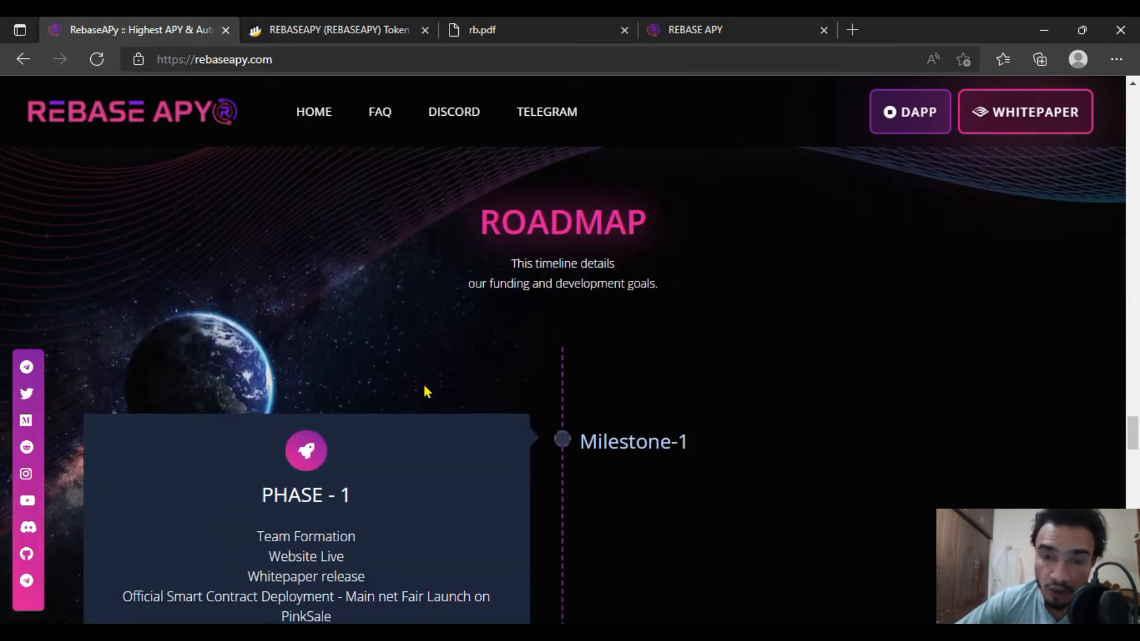
scroll("down", 3)
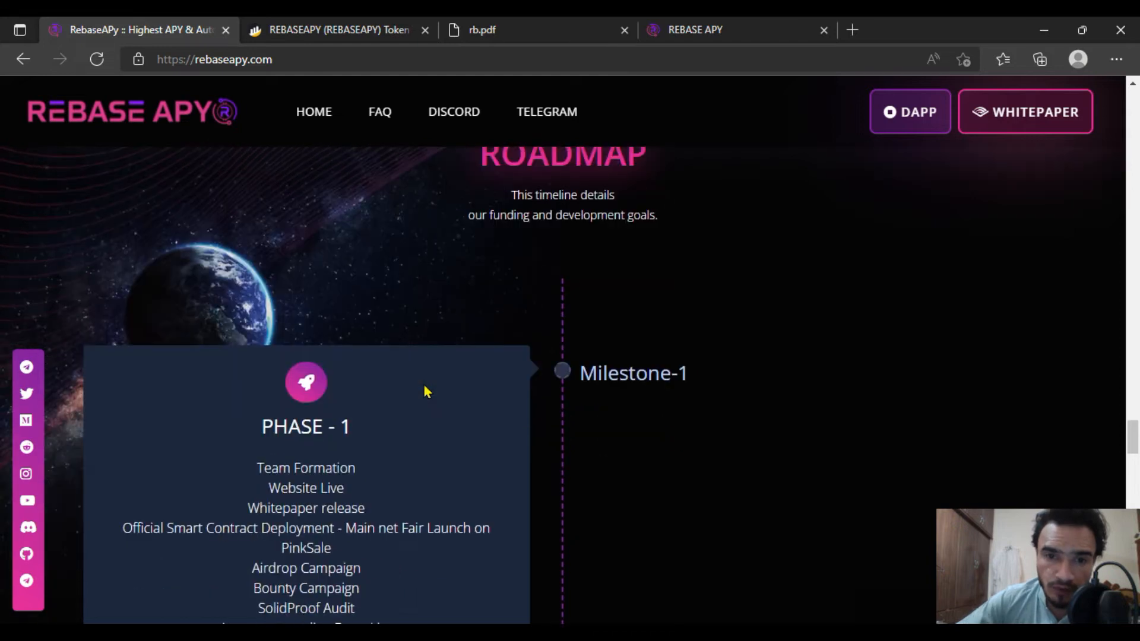
mouse_move(647, 208)
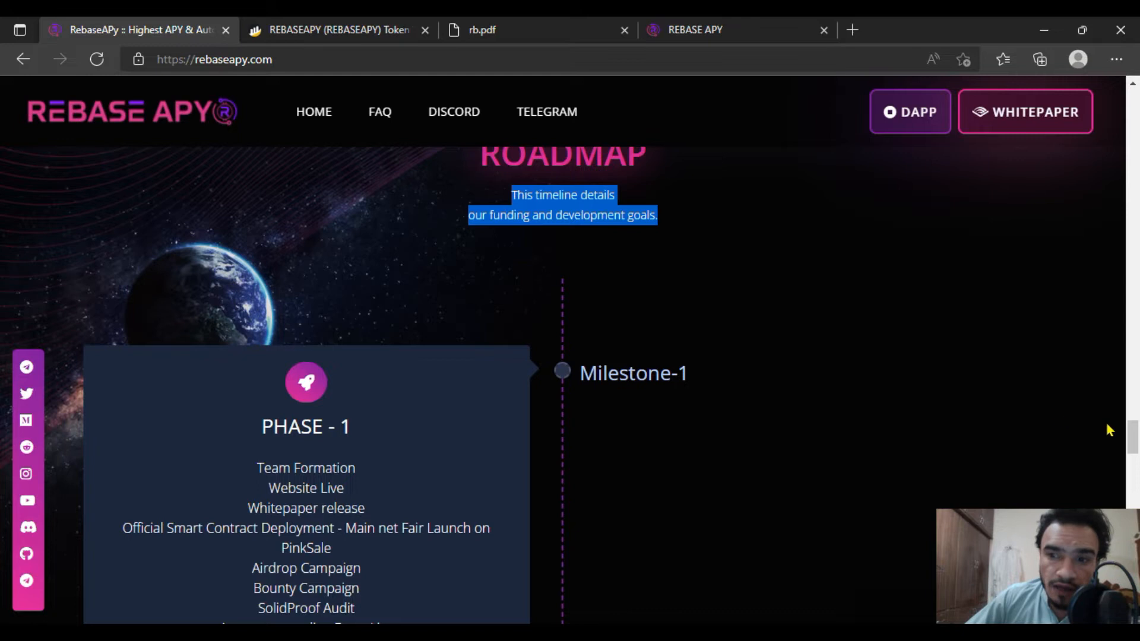
scroll("down", 3)
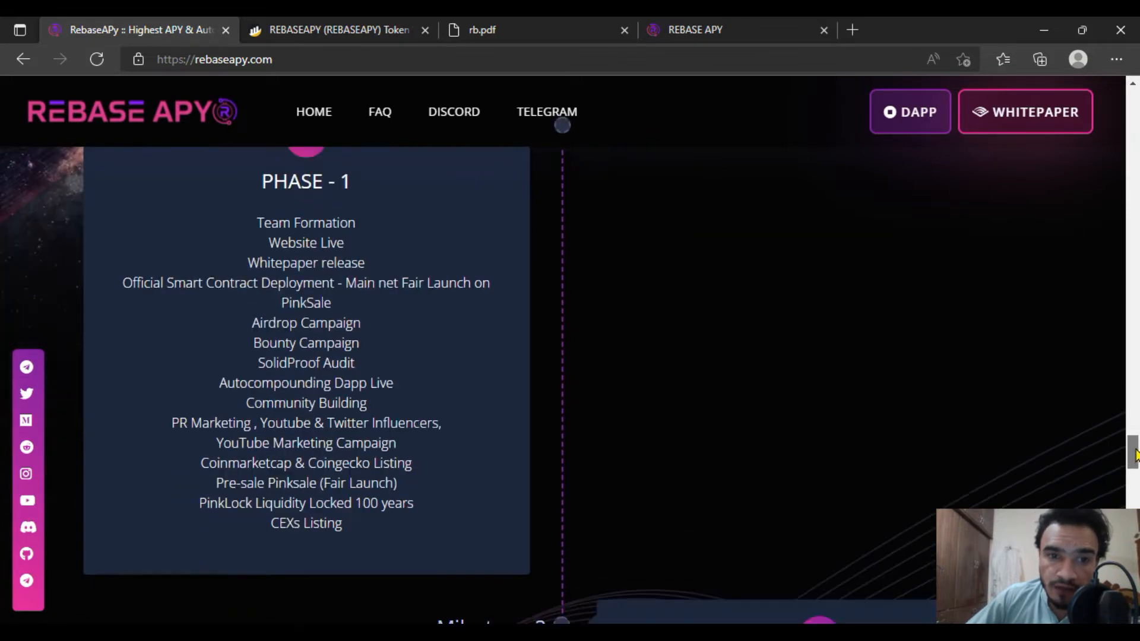
scroll("down", 3)
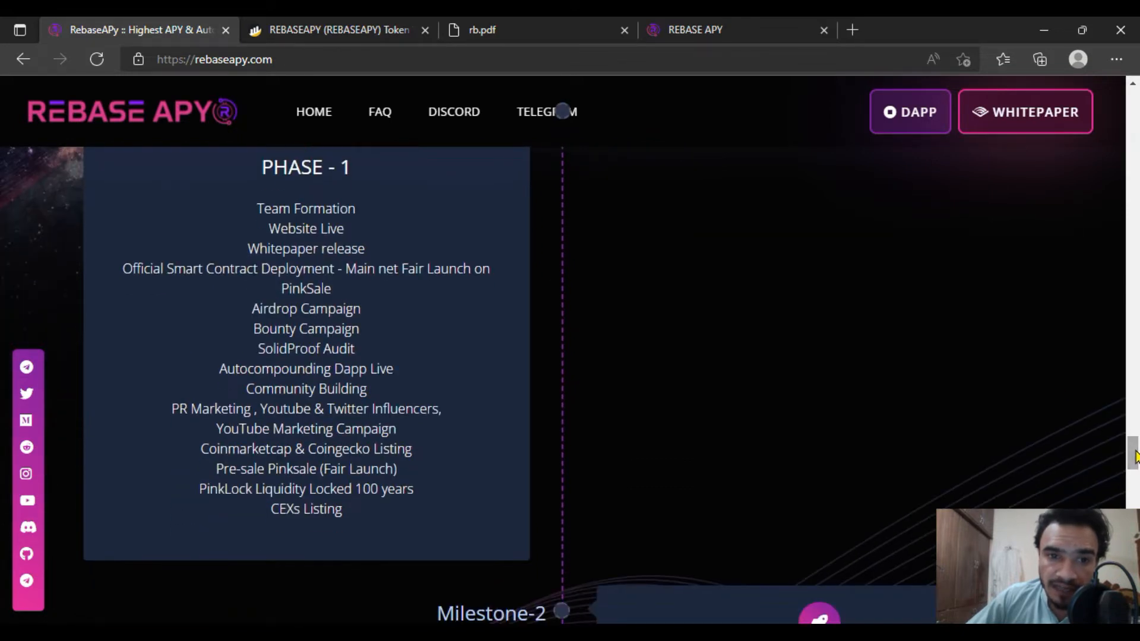
mouse_move(399, 532)
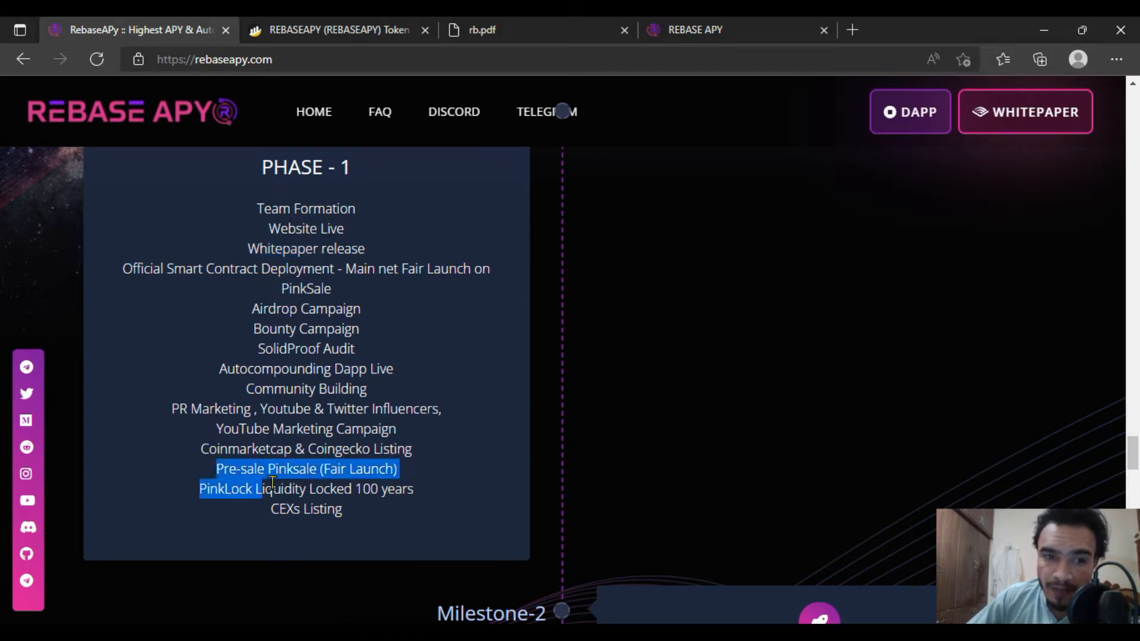
- Highlight Phase 1 roadmap items, including the CEXs Listing milestone
left_click(389, 528)
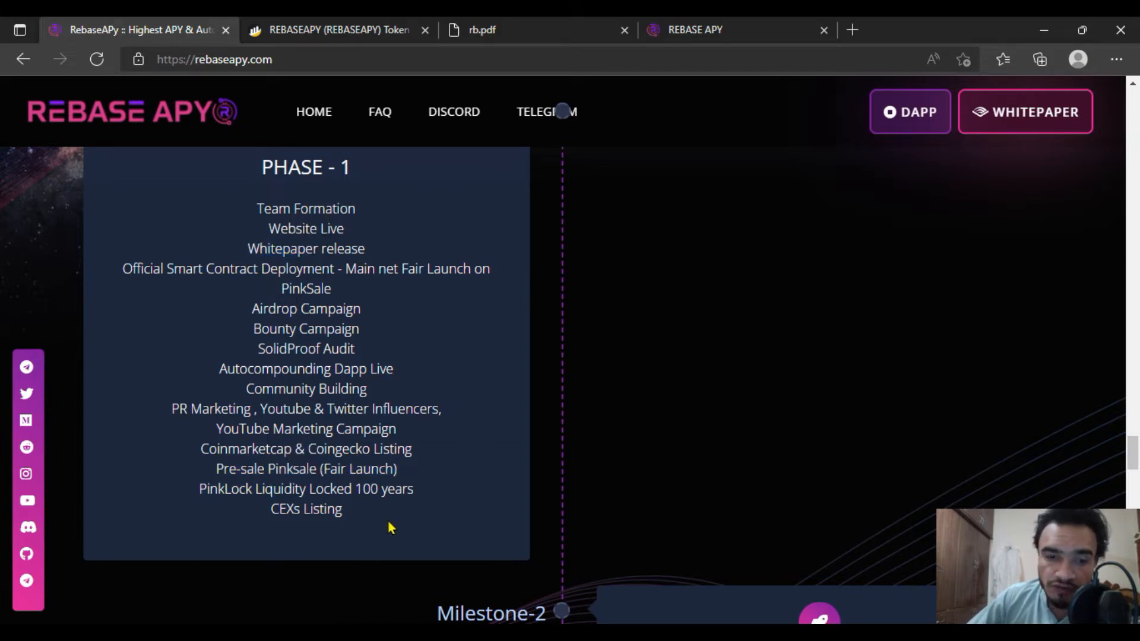
double_click(305, 508)
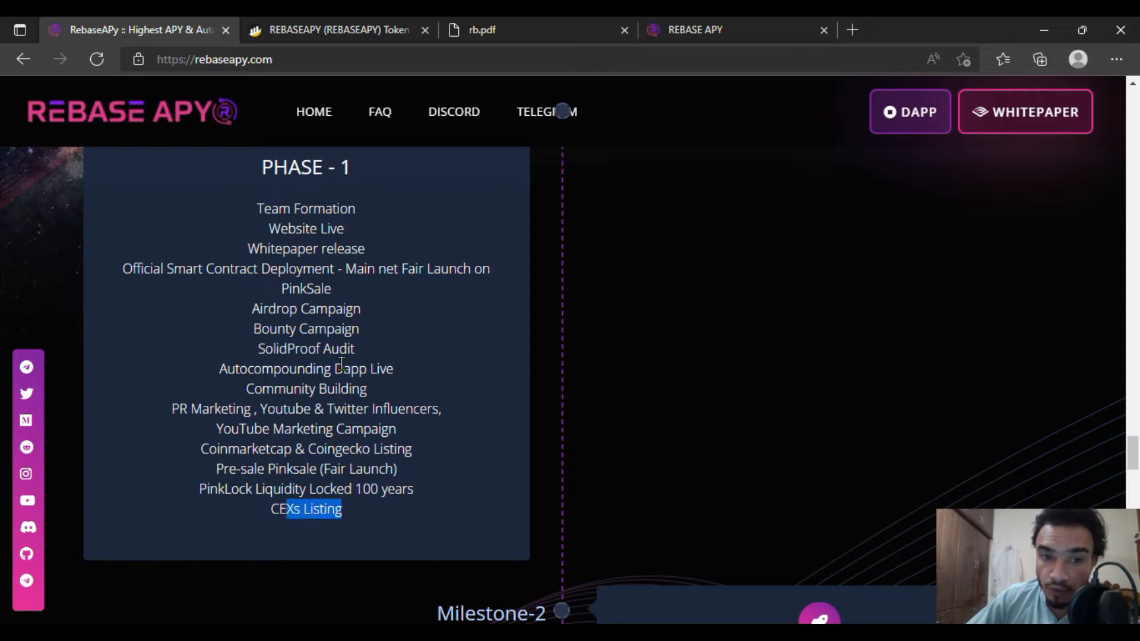
double_click(305, 349)
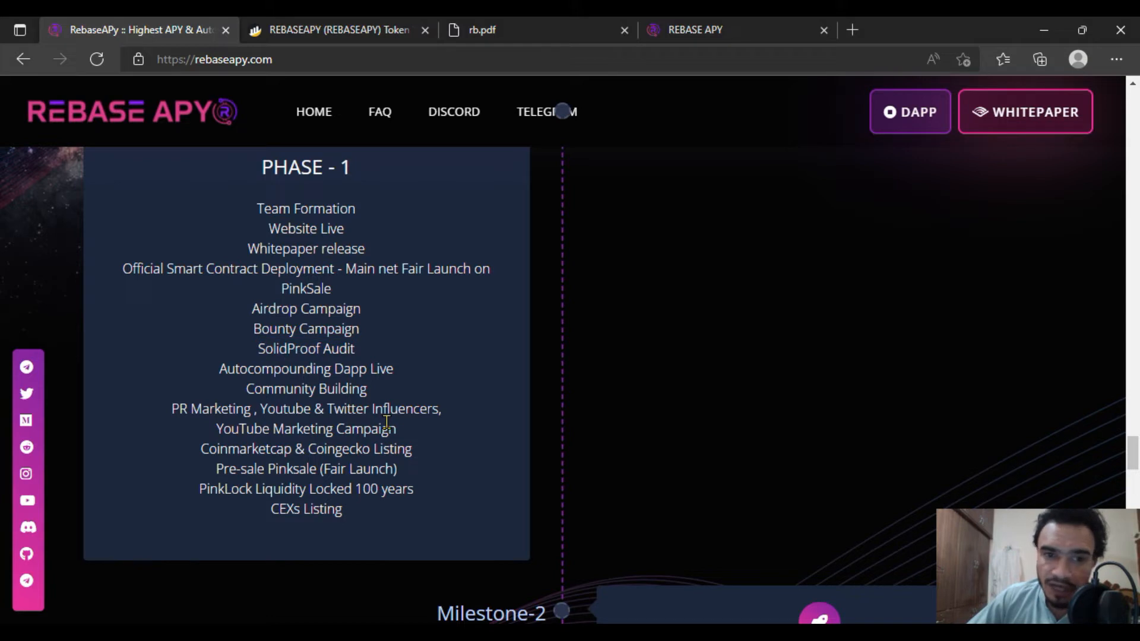
mouse_move(418, 414)
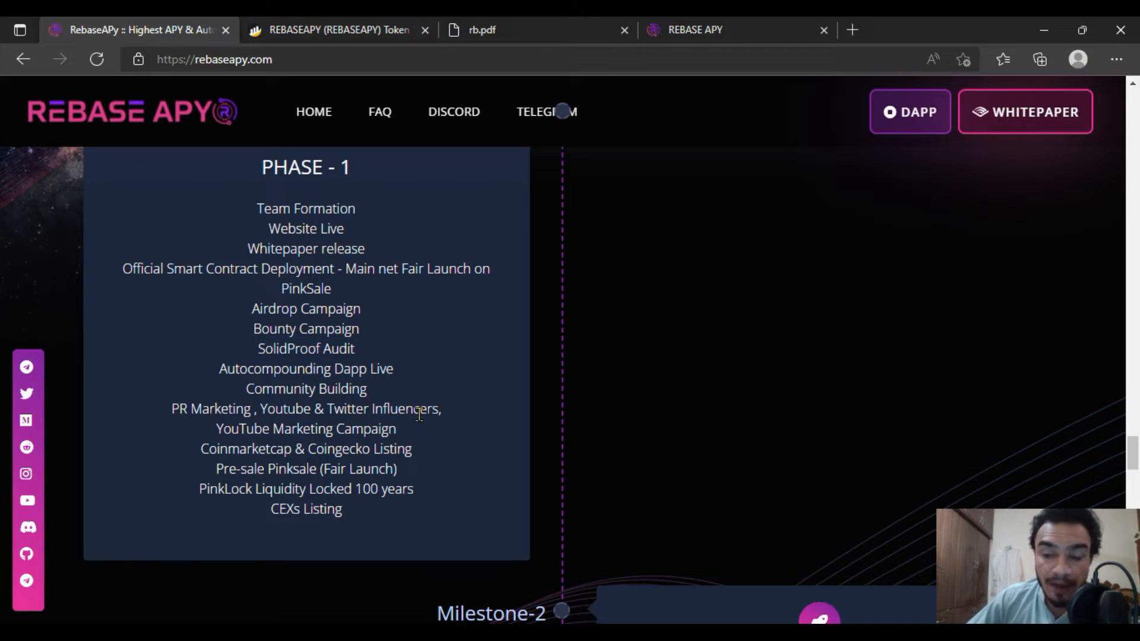
mouse_move(453, 394)
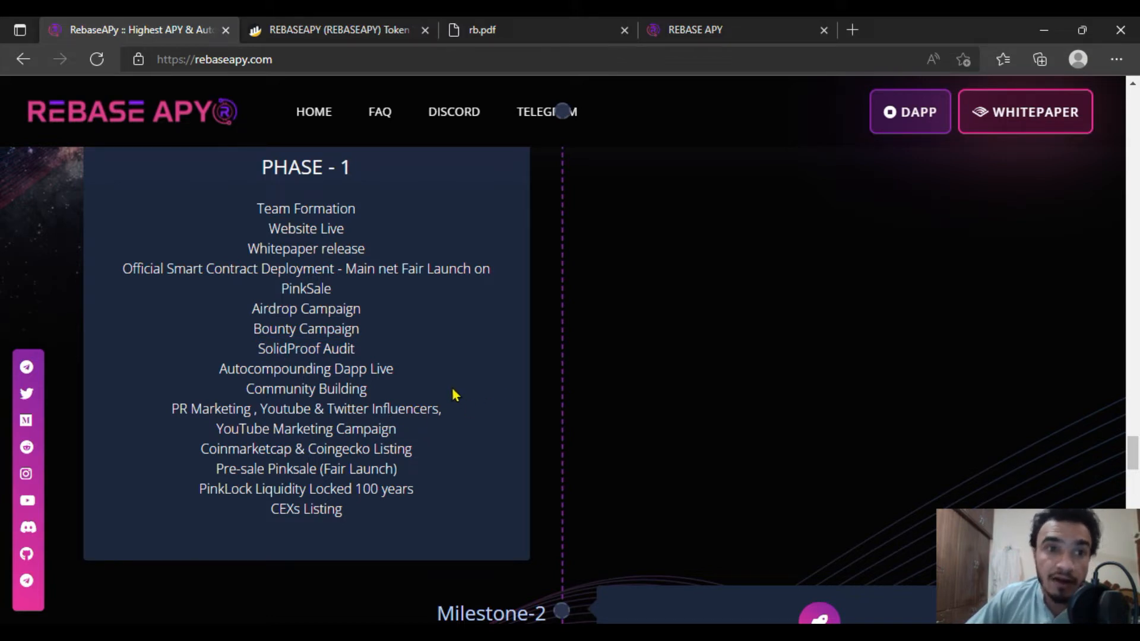
mouse_move(992, 451)
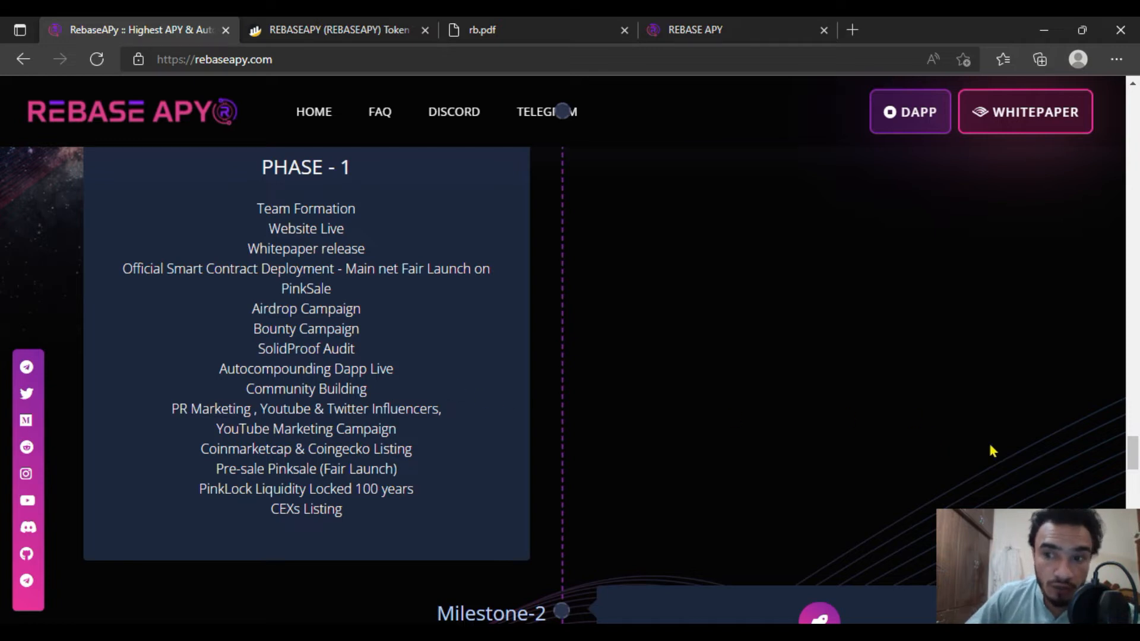
- Scroll past the Milestone-3 and Milestone-4 lists, highlighting items, down to Keep in Touch
scroll("down", 3)
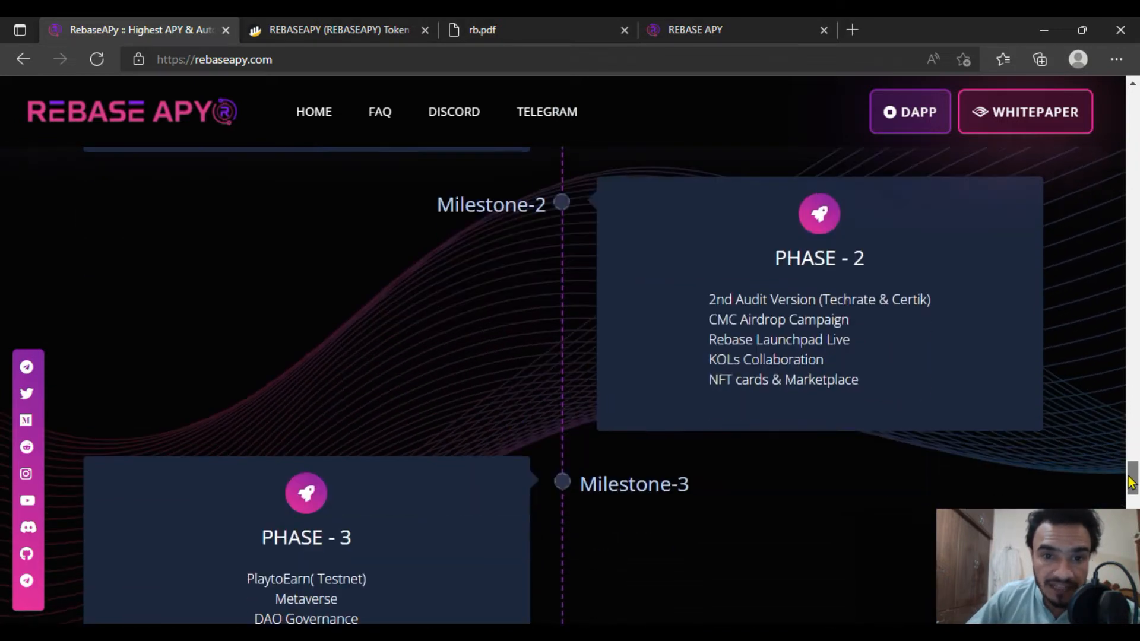
scroll("down", 3)
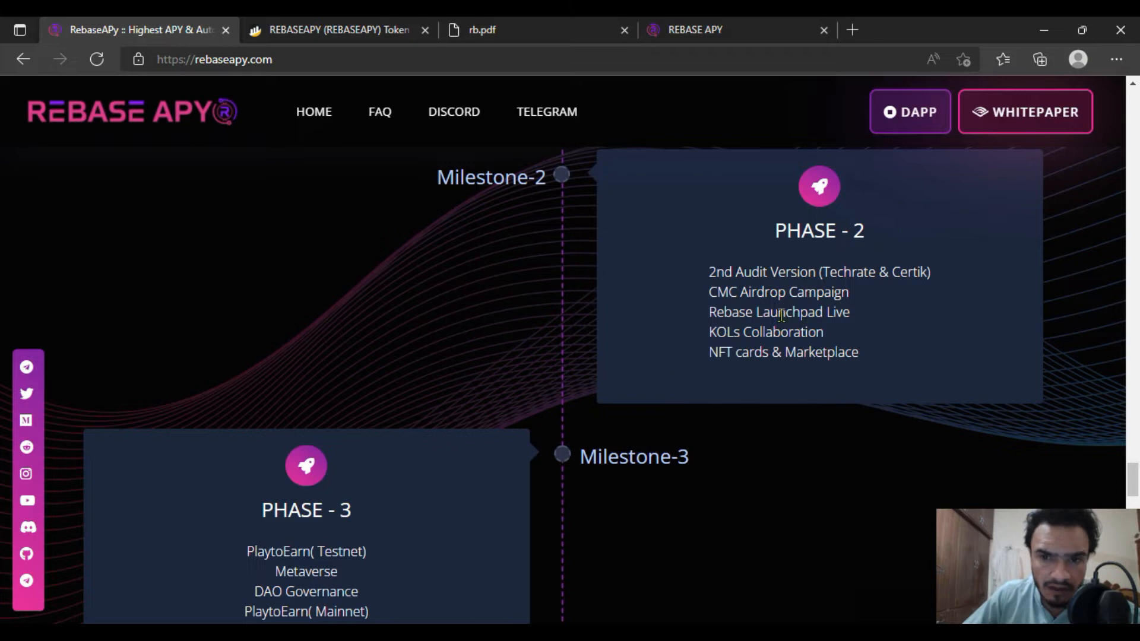
double_click(778, 292)
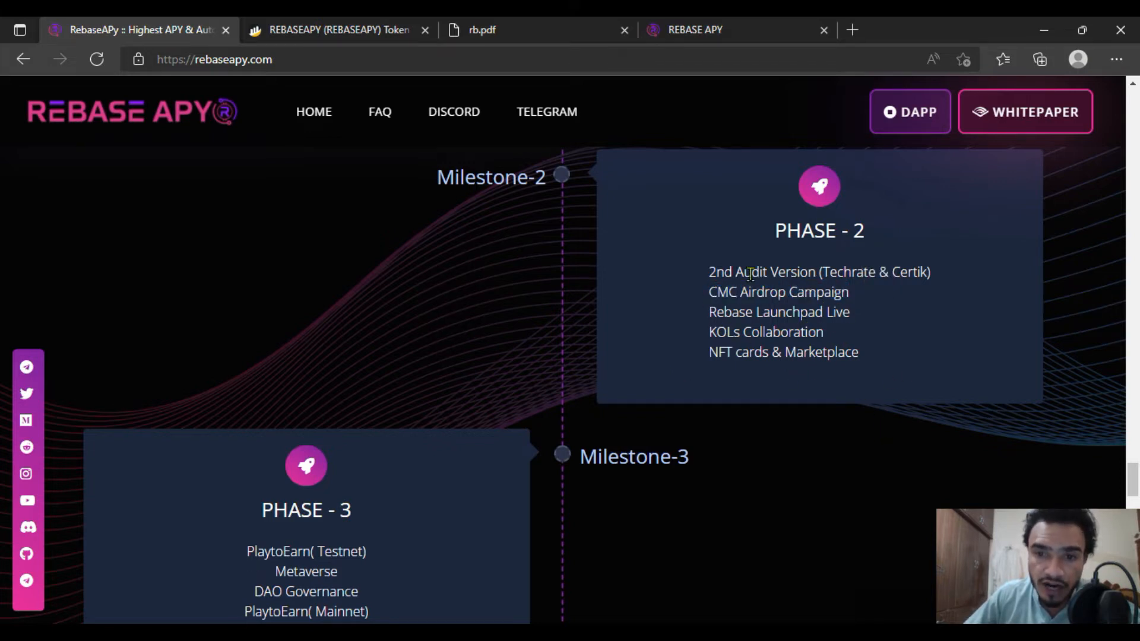
mouse_move(654, 466)
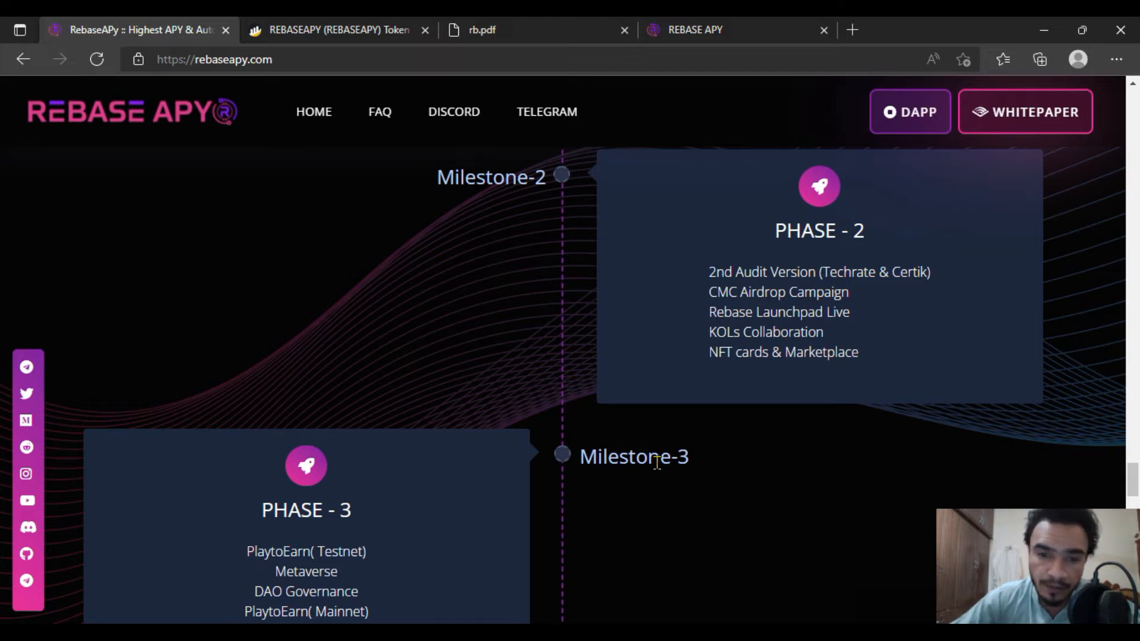
scroll("down", 3)
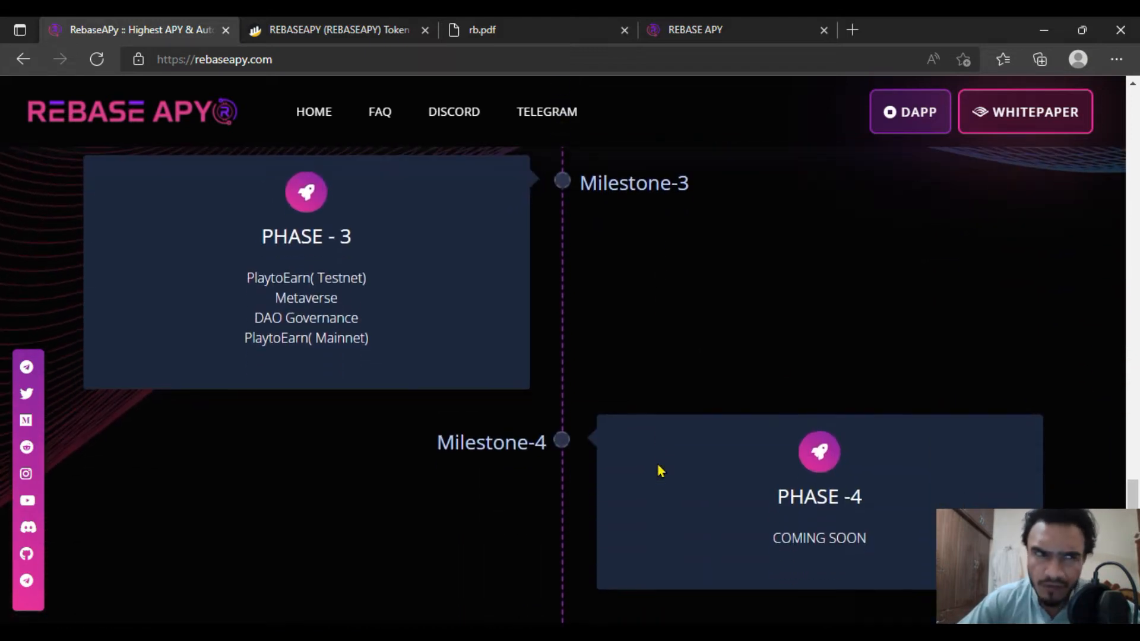
mouse_move(648, 467)
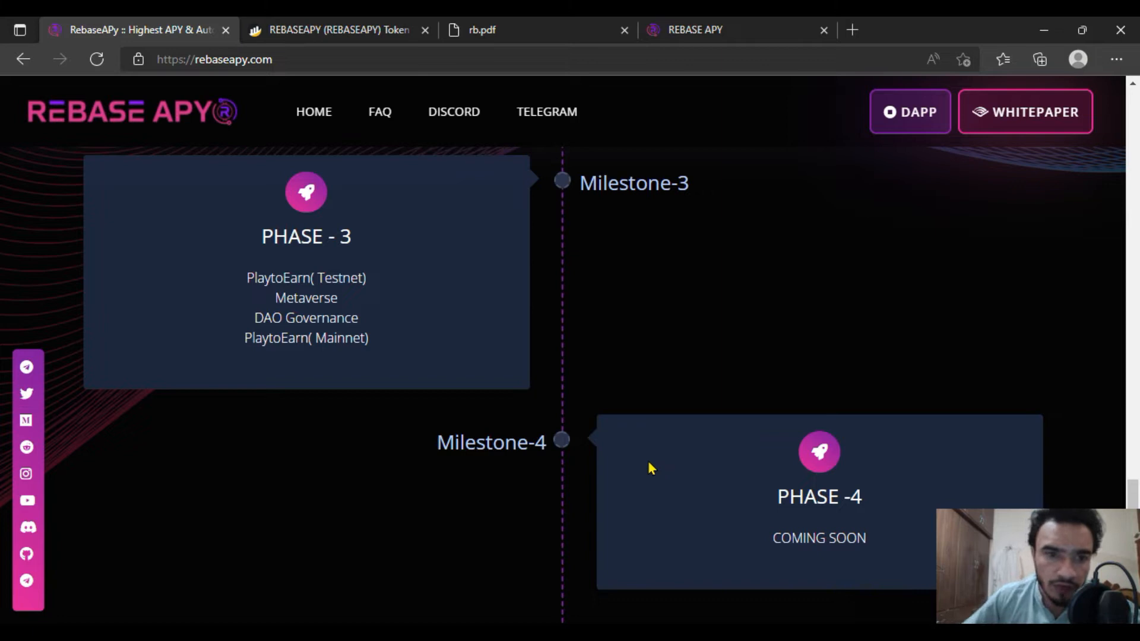
double_click(306, 317)
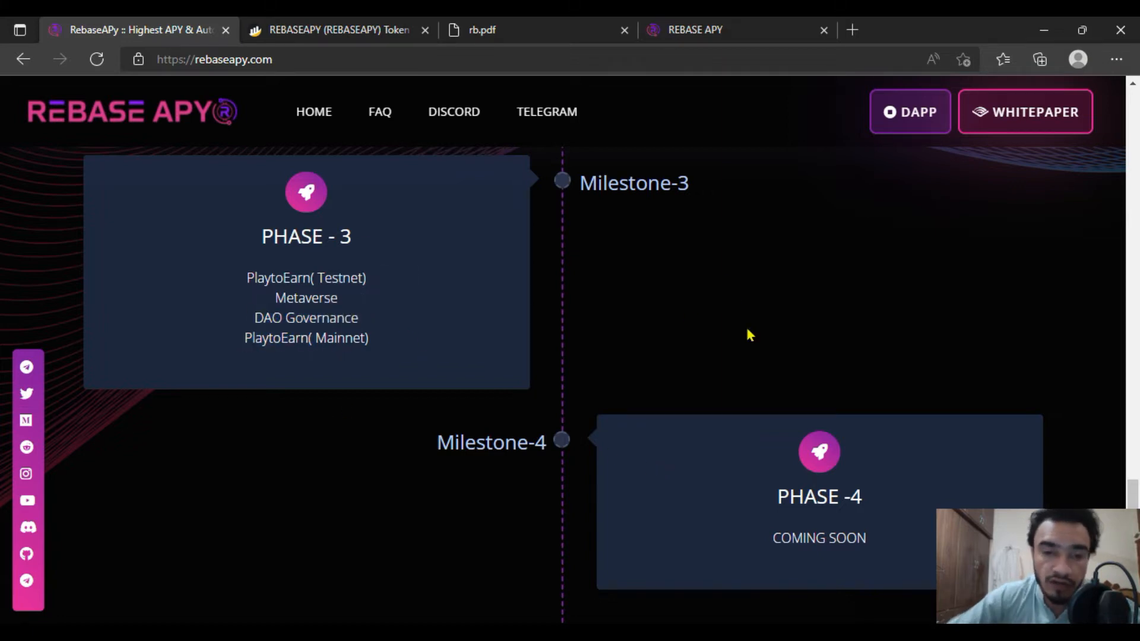
scroll("down", 3)
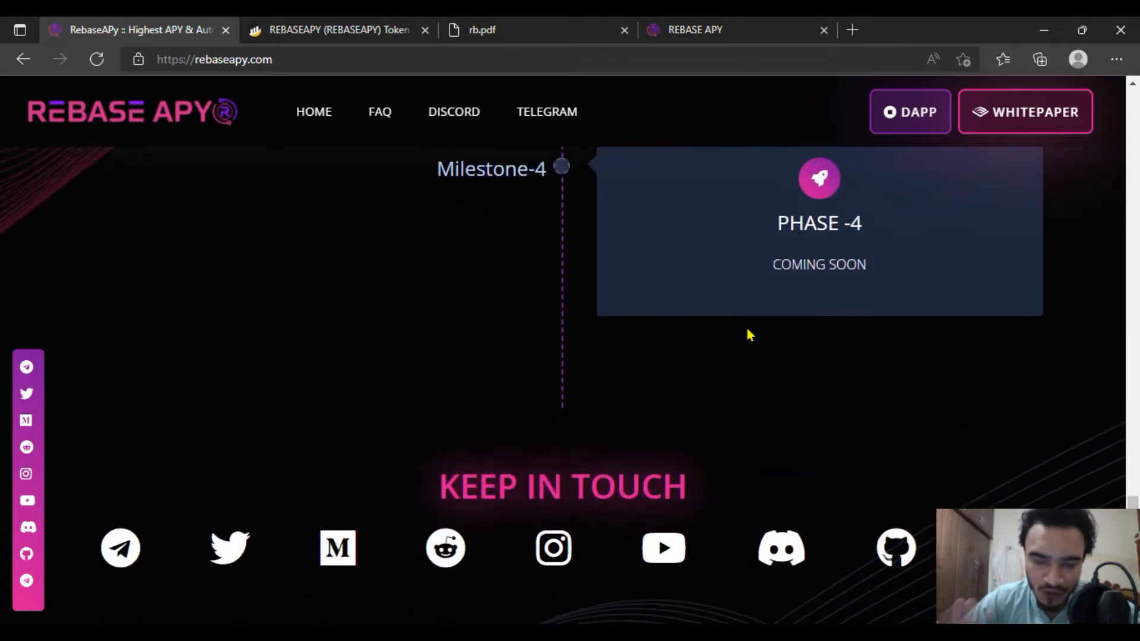
- Scroll down to show the Keep in Touch social links and the FAQ's heading
scroll("down", 3)
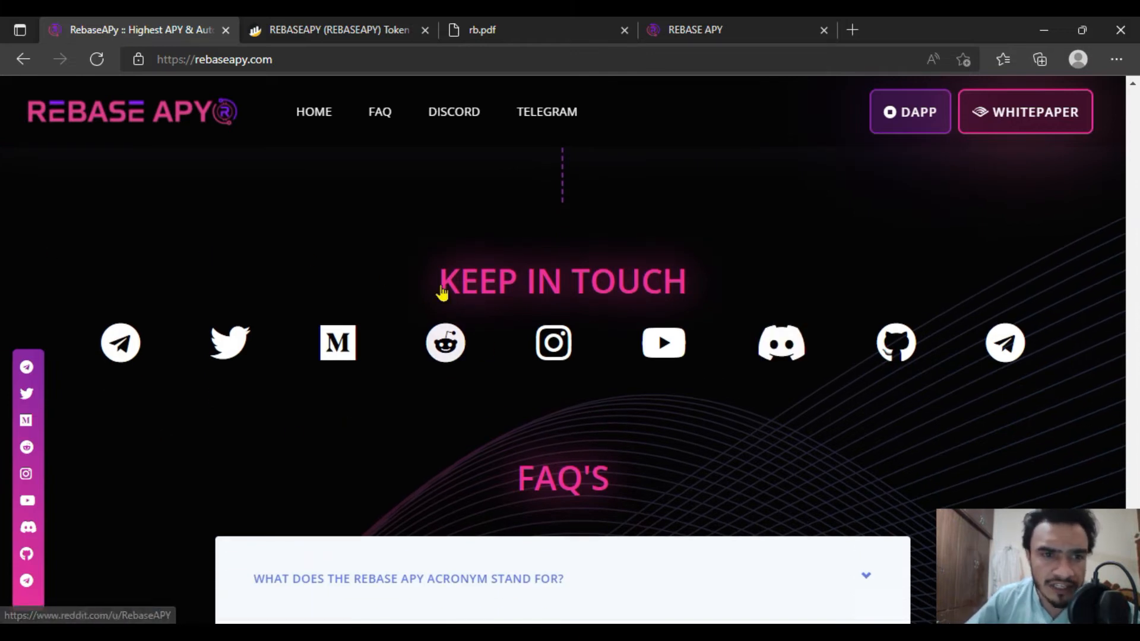
mouse_move(1004, 342)
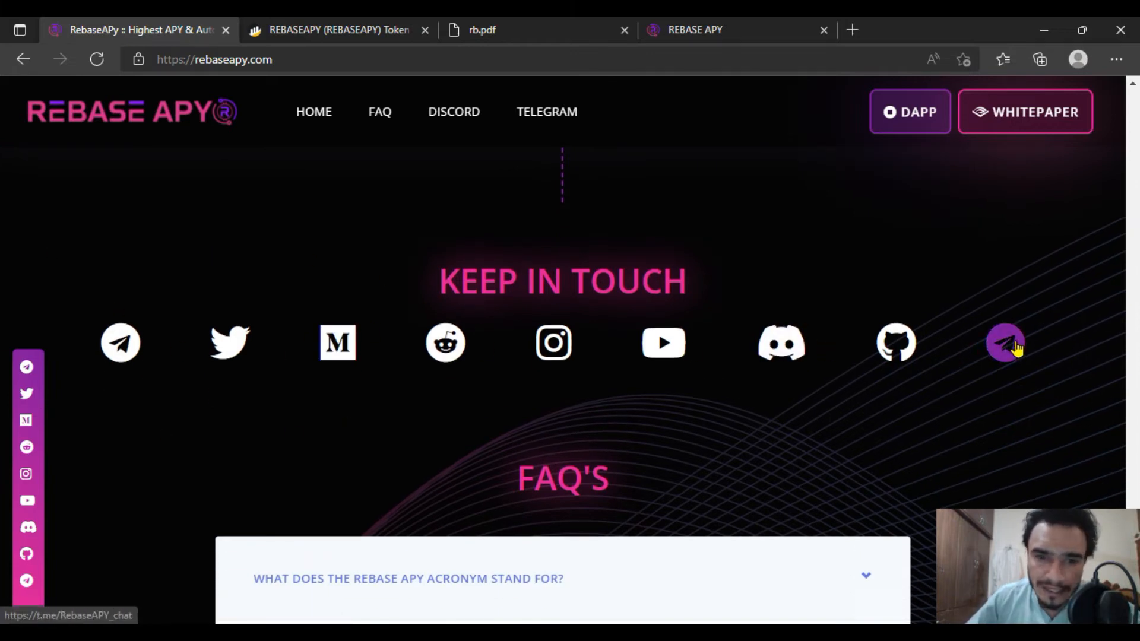
mouse_move(531, 401)
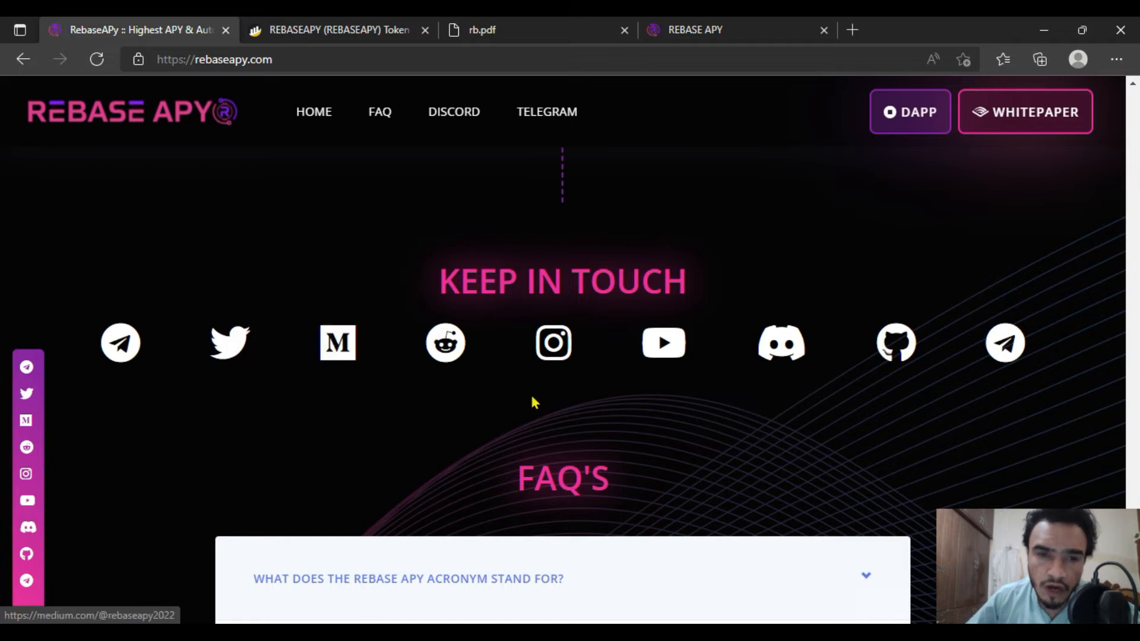
mouse_move(663, 343)
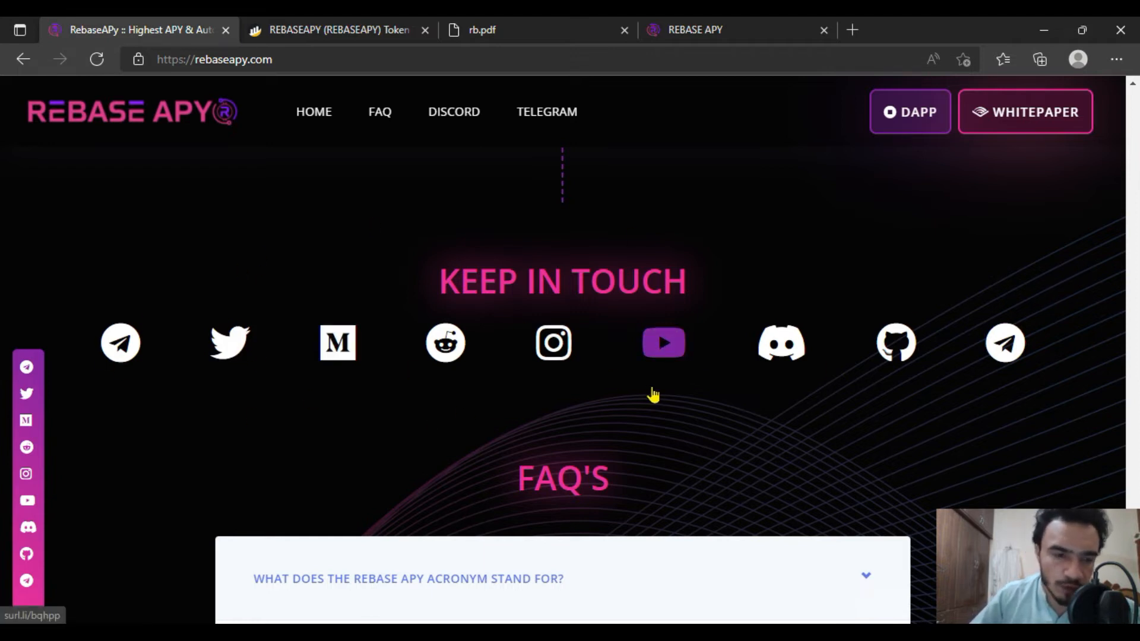
mouse_move(621, 367)
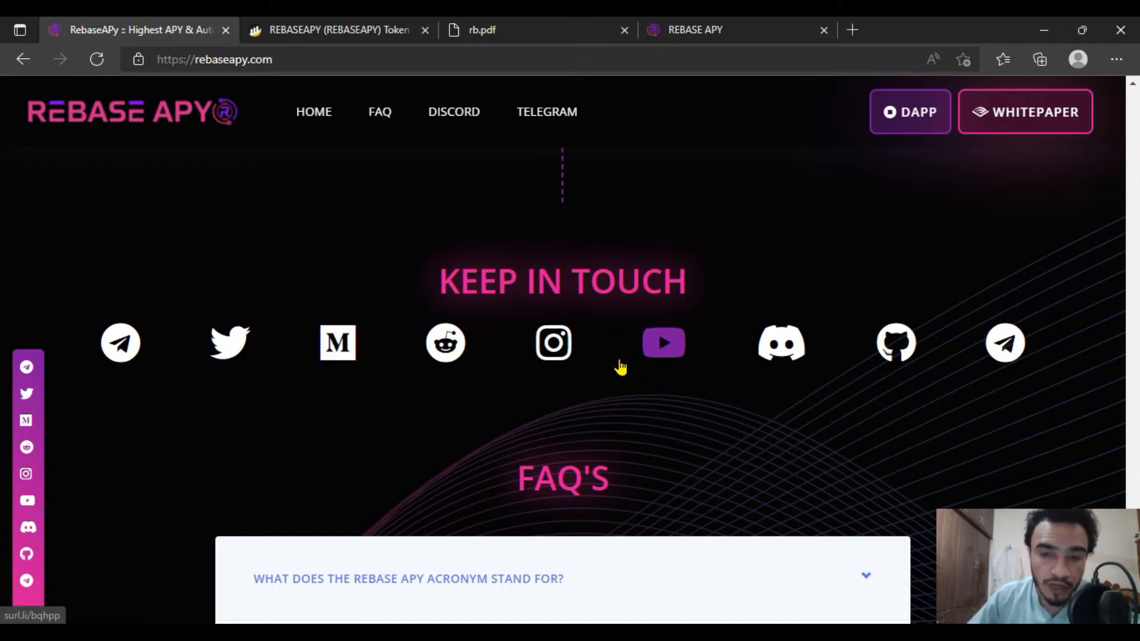
mouse_move(553, 342)
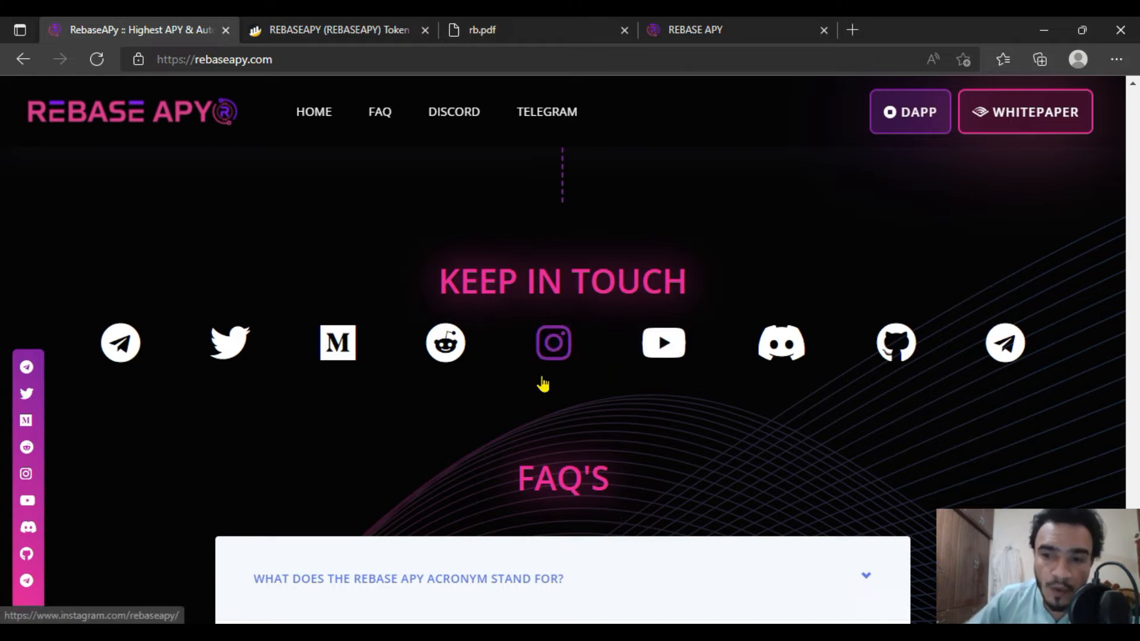
- Scroll up and down through the FAQ's question list
scroll("down", 3)
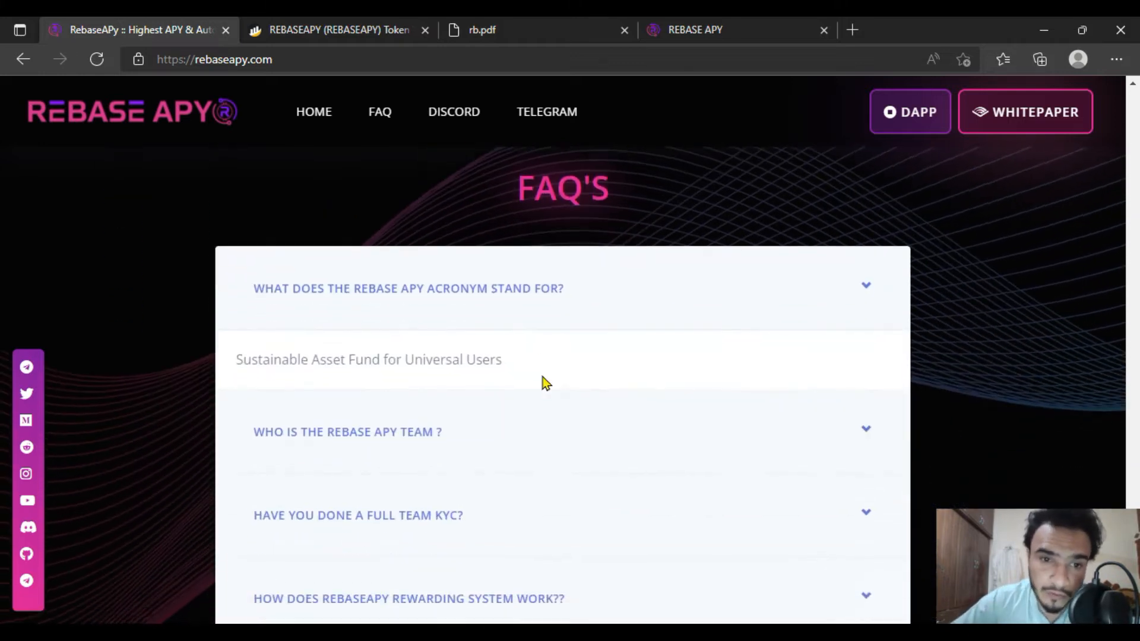
scroll("down", 3)
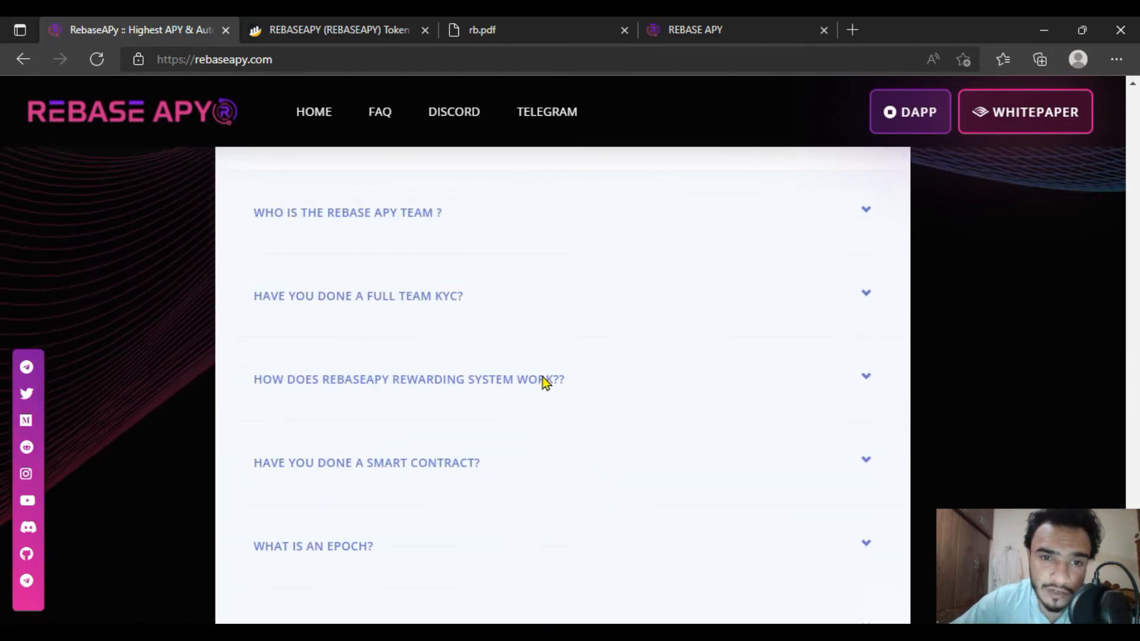
scroll("up", 3)
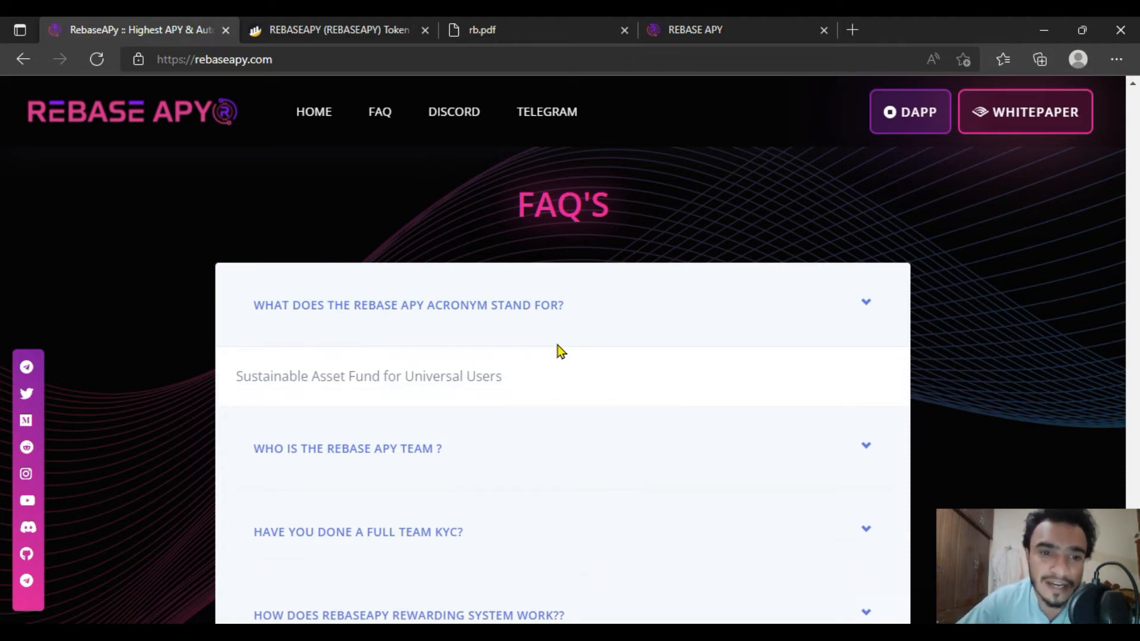
scroll("down", 3)
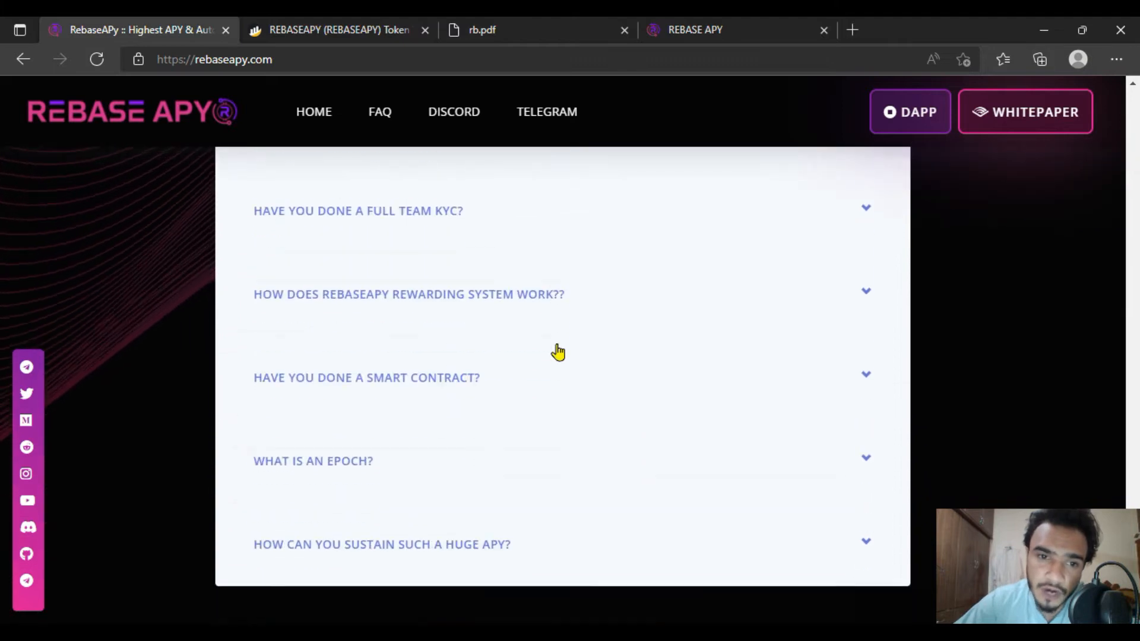
scroll("down", 3)
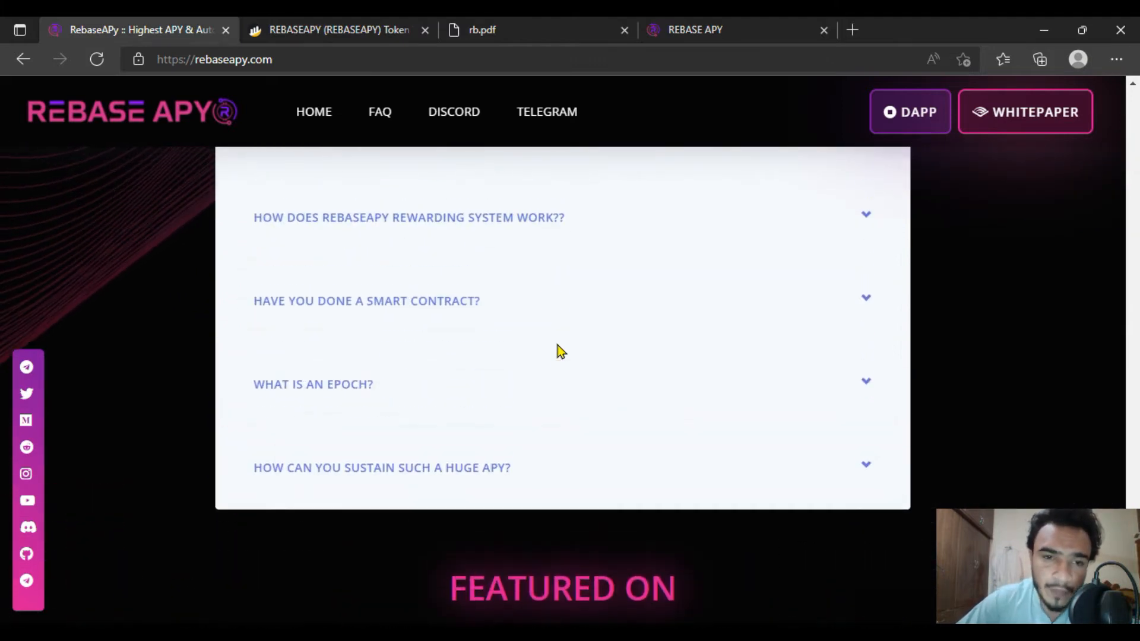
scroll("up", 3)
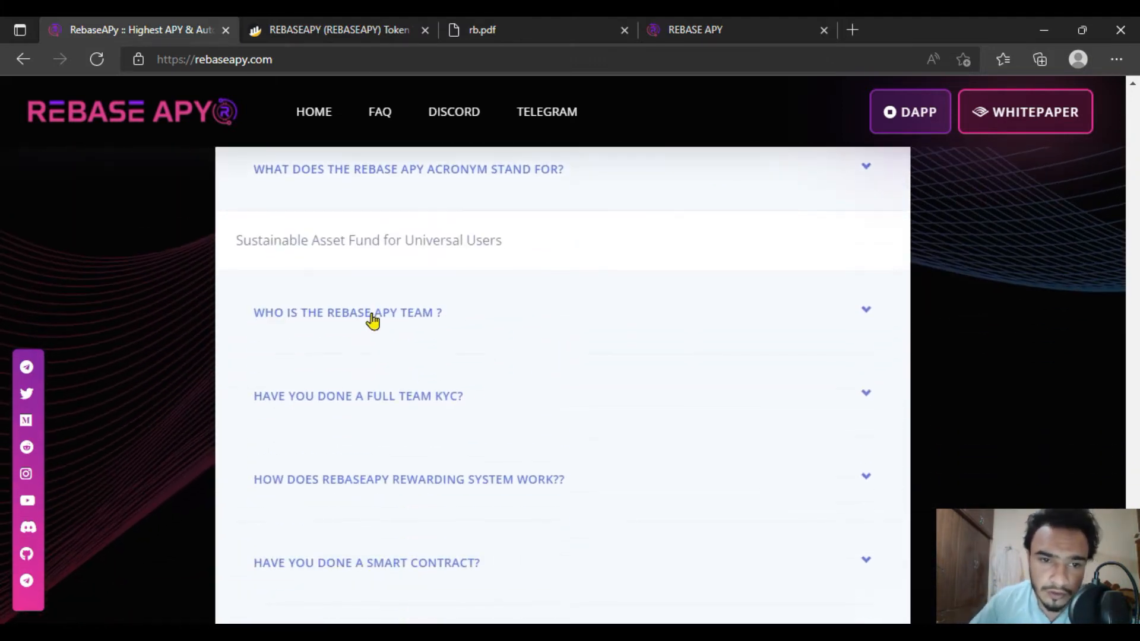
- Expand 'Who is the Rebase APY team?' and highlight its answer
left_click(347, 312)
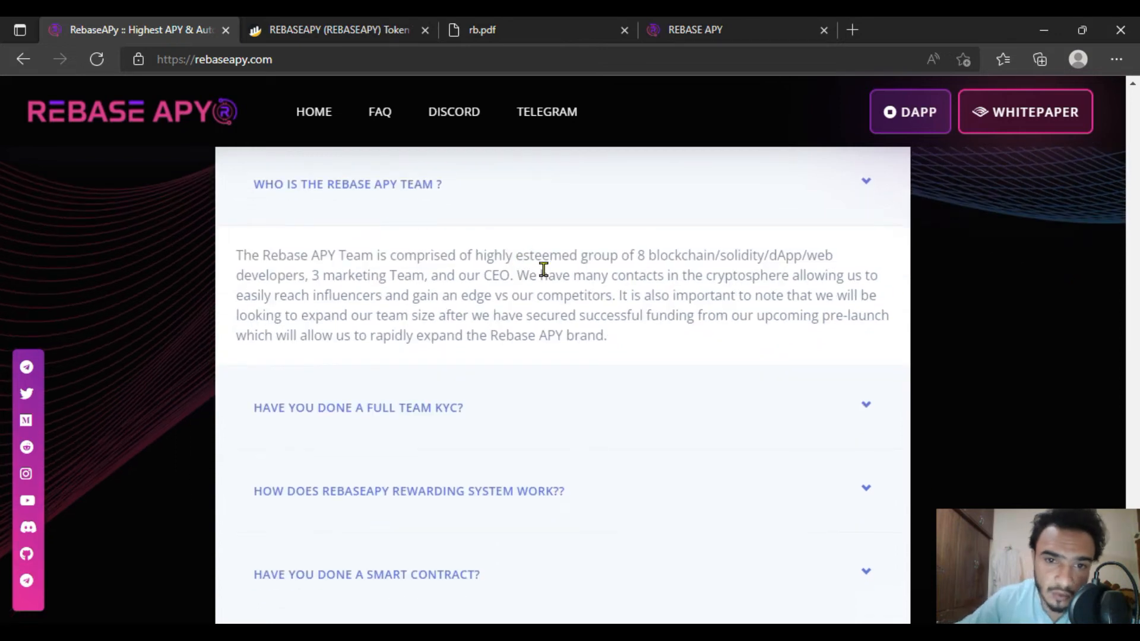
double_click(487, 274)
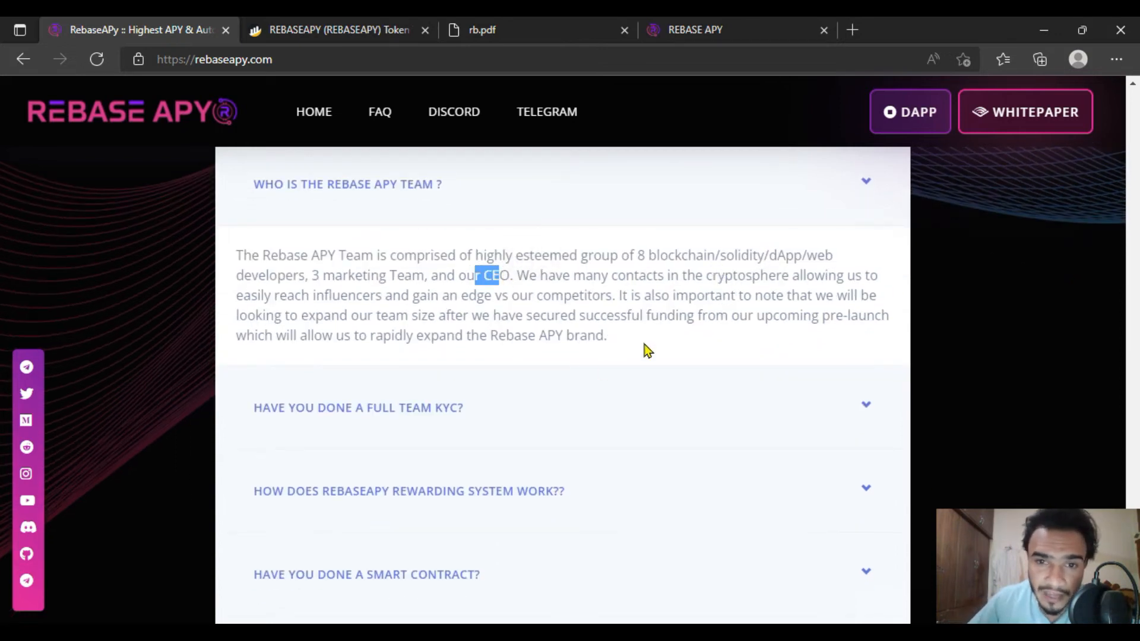
scroll("down", 3)
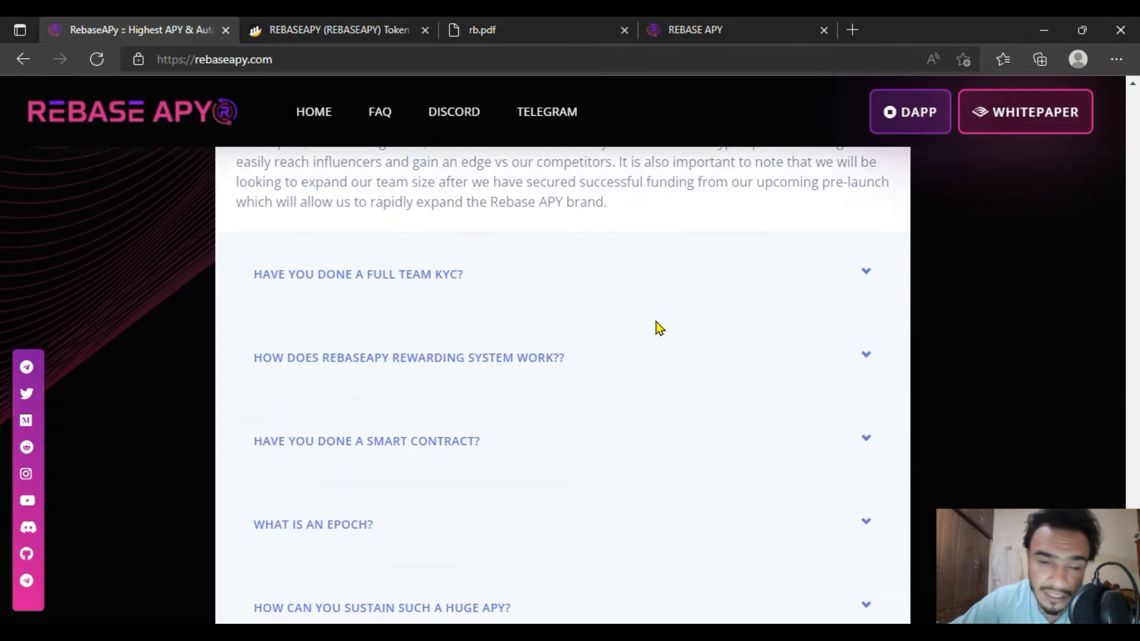
- Scroll through the Featured On logos and footer, returning to Keep in Touch
scroll("down", 3)
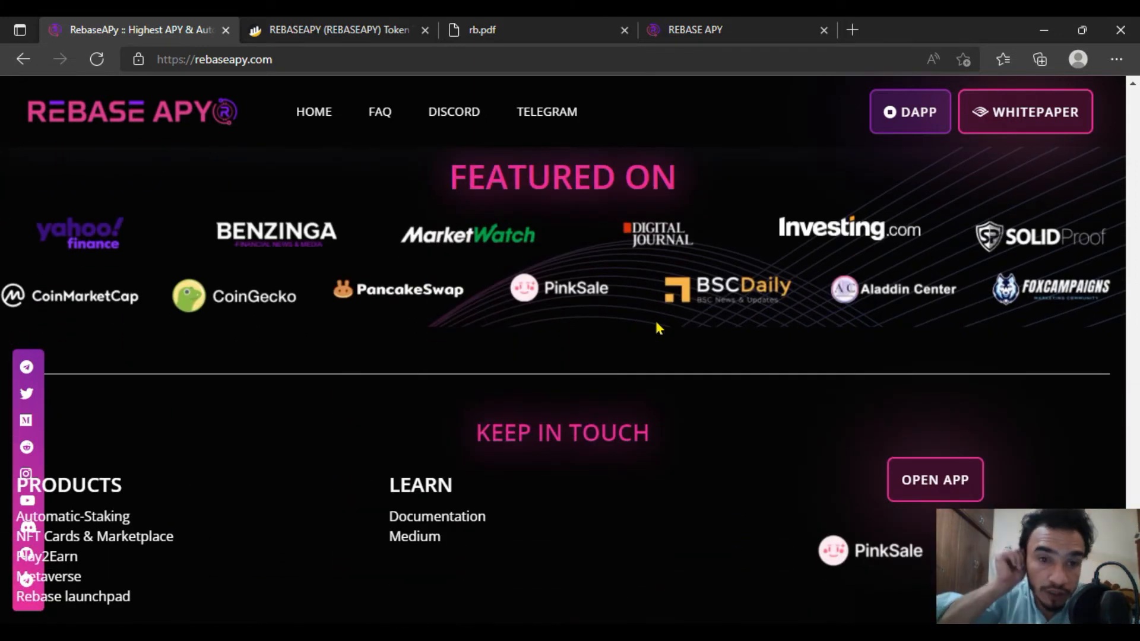
mouse_move(363, 305)
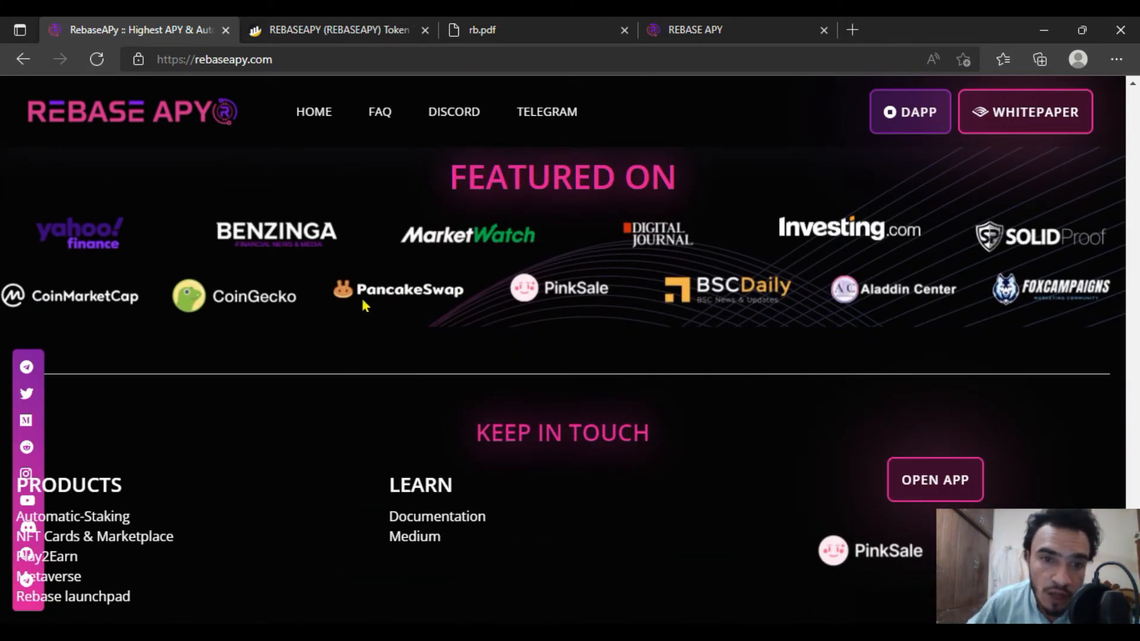
mouse_move(715, 353)
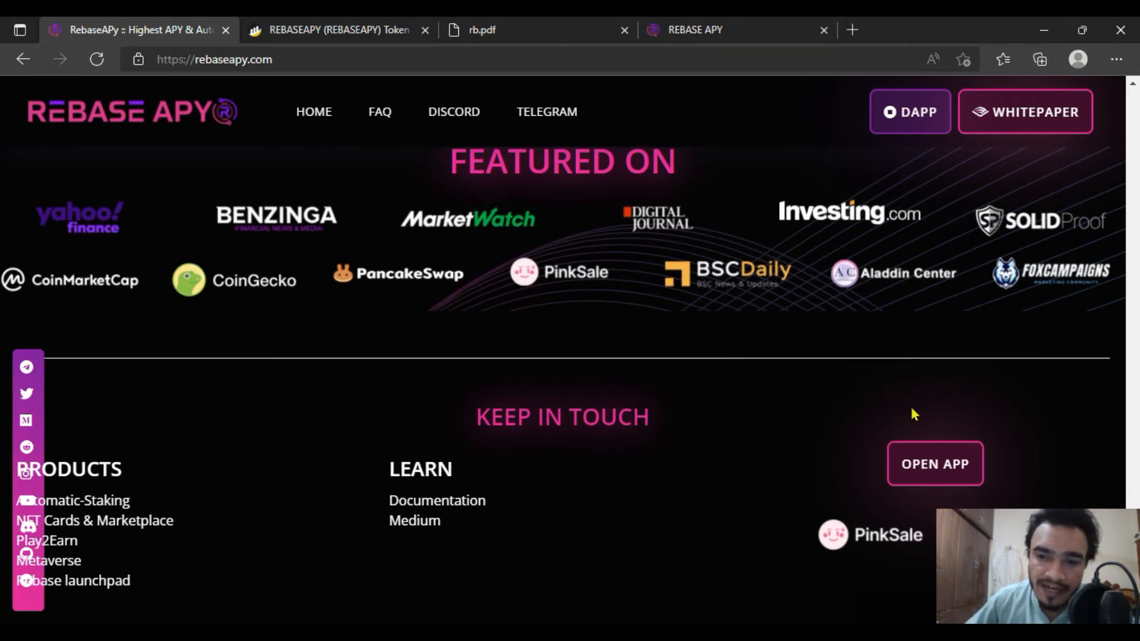
mouse_move(770, 482)
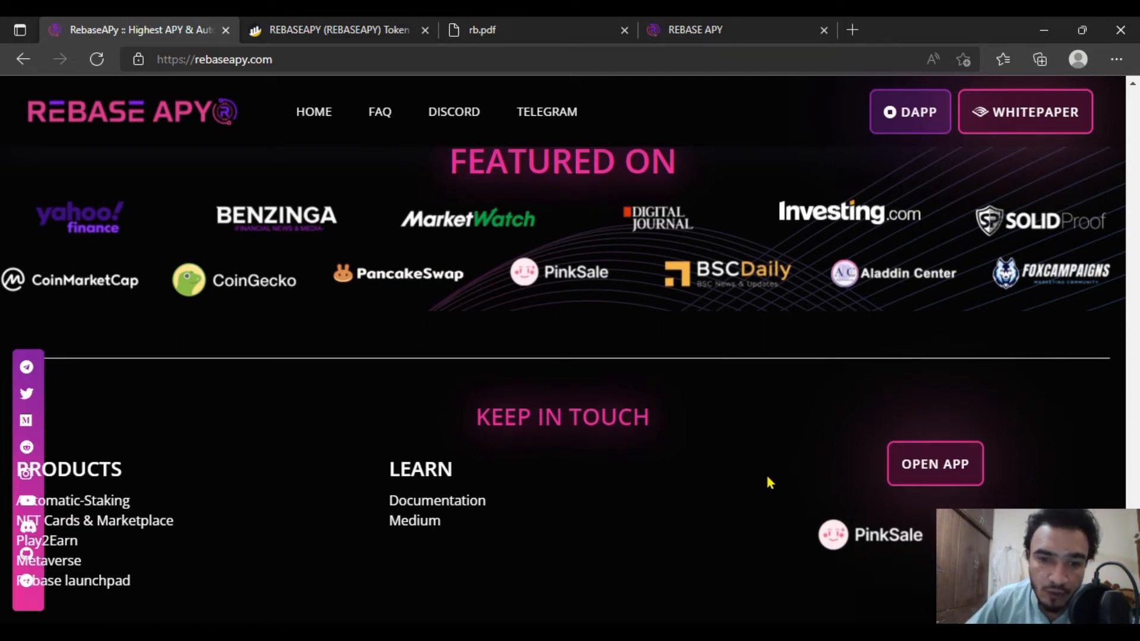
scroll("down", 3)
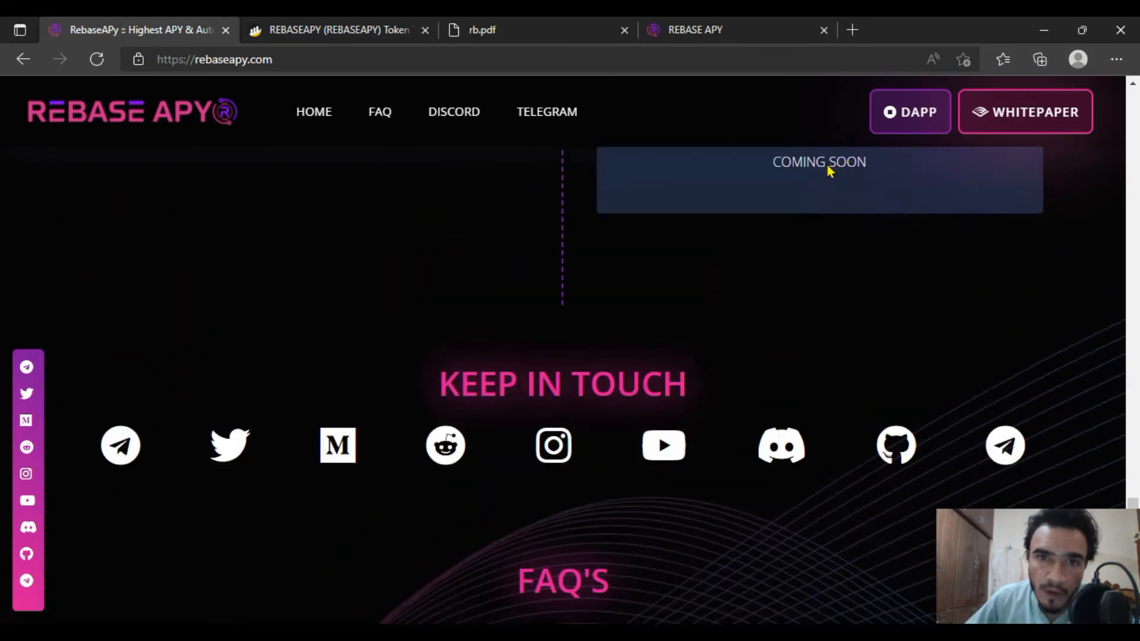
- Switch to the BscScan REBASEAPY token tab and highlight its overview figures
left_click(338, 30)
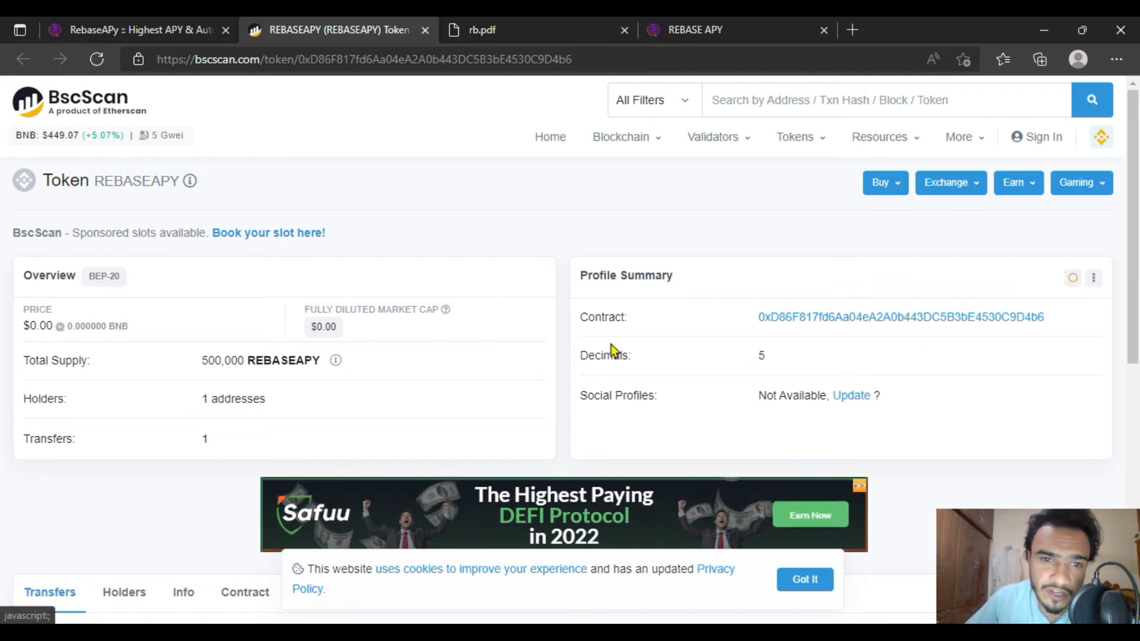
double_click(221, 360)
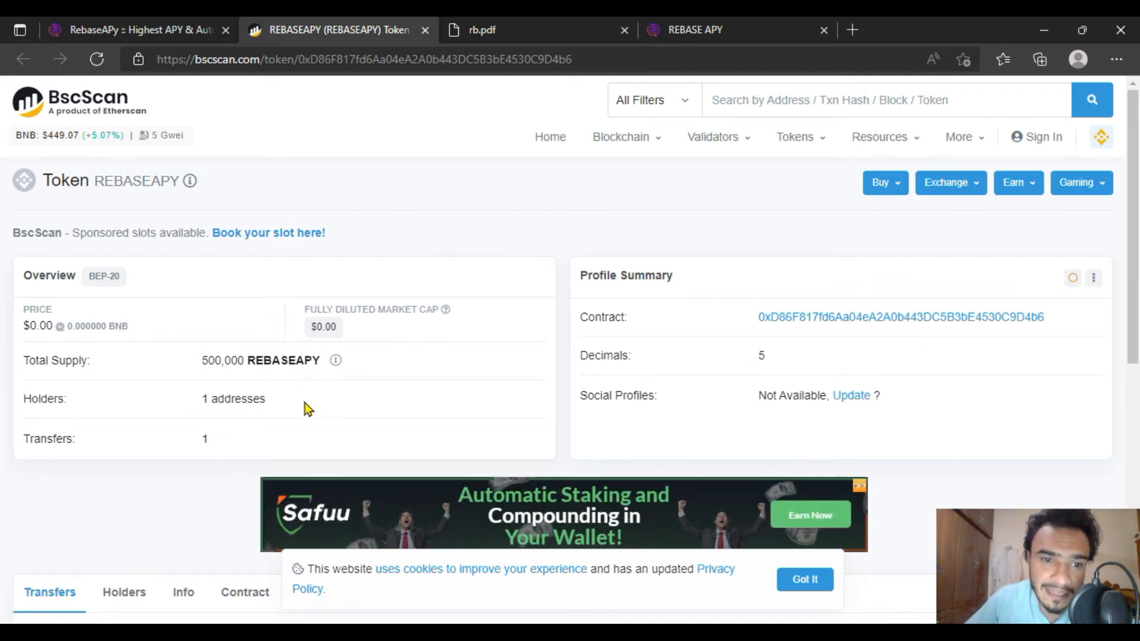
mouse_move(288, 359)
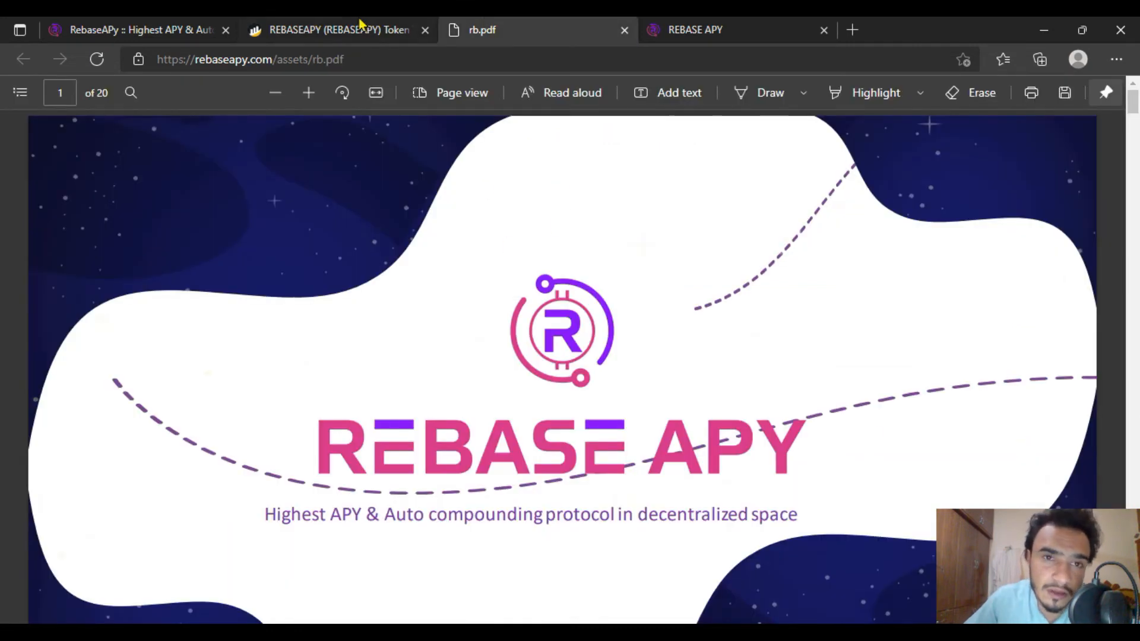
- Review the dApp dashboard's REBASE APY PRICE card, then open the Account page
left_click(694, 30)
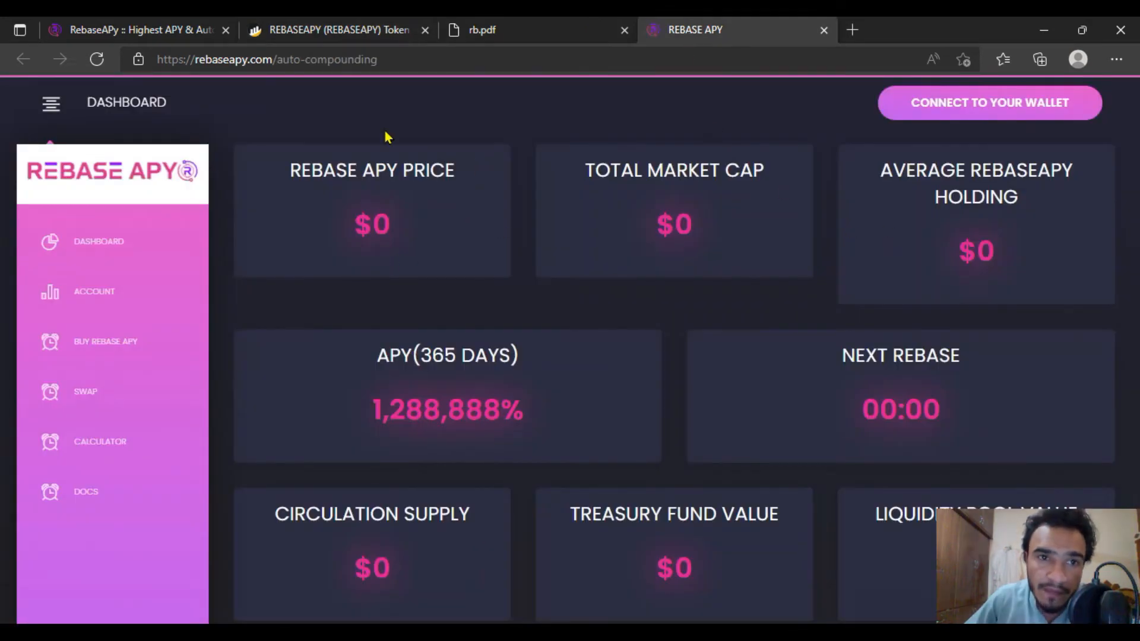
mouse_move(990, 103)
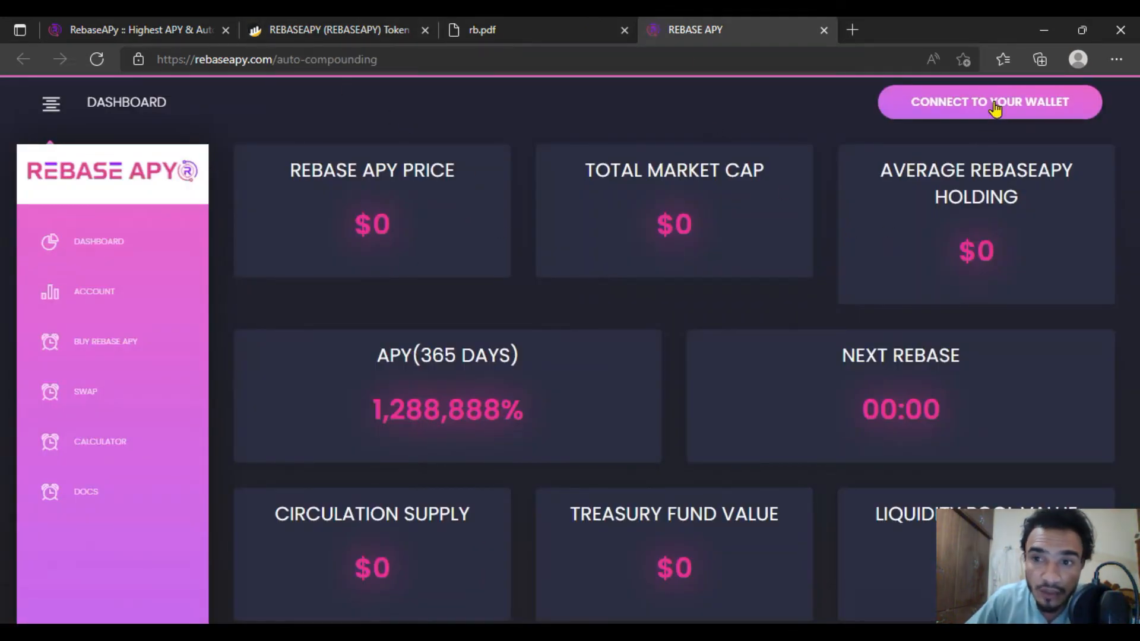
mouse_move(599, 294)
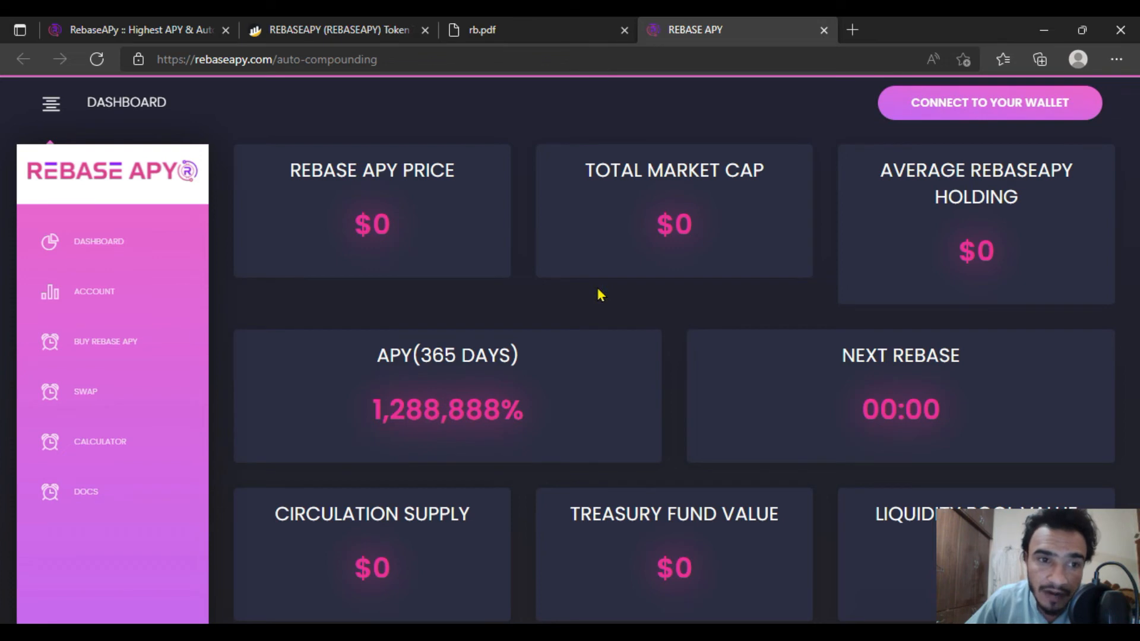
mouse_move(956, 122)
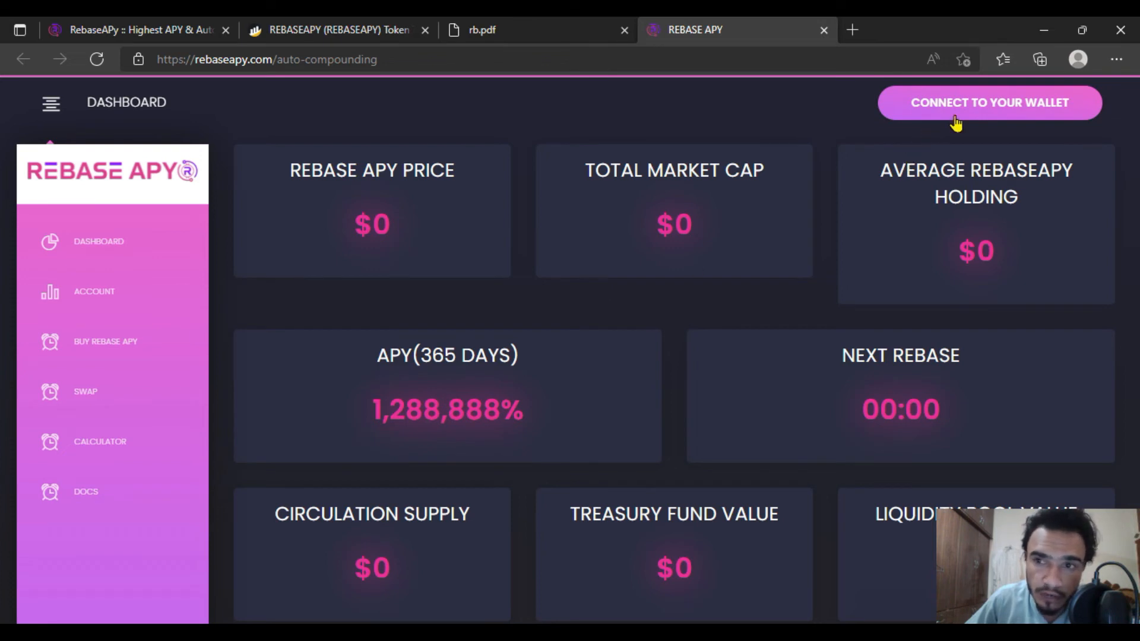
double_click(372, 170)
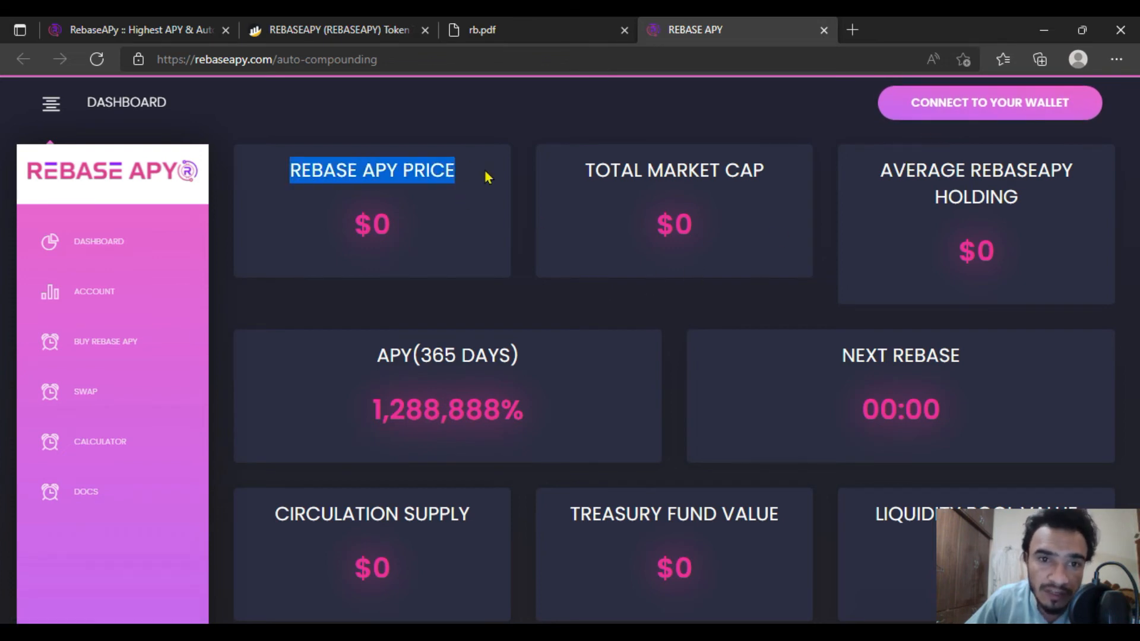
scroll("down", 3)
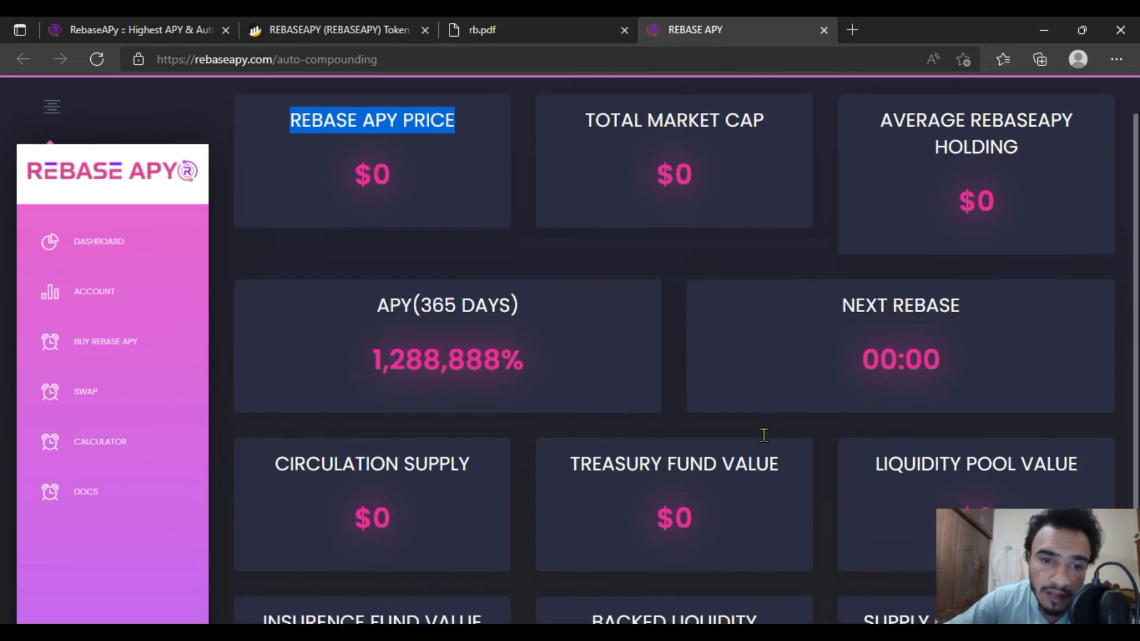
scroll("down", 3)
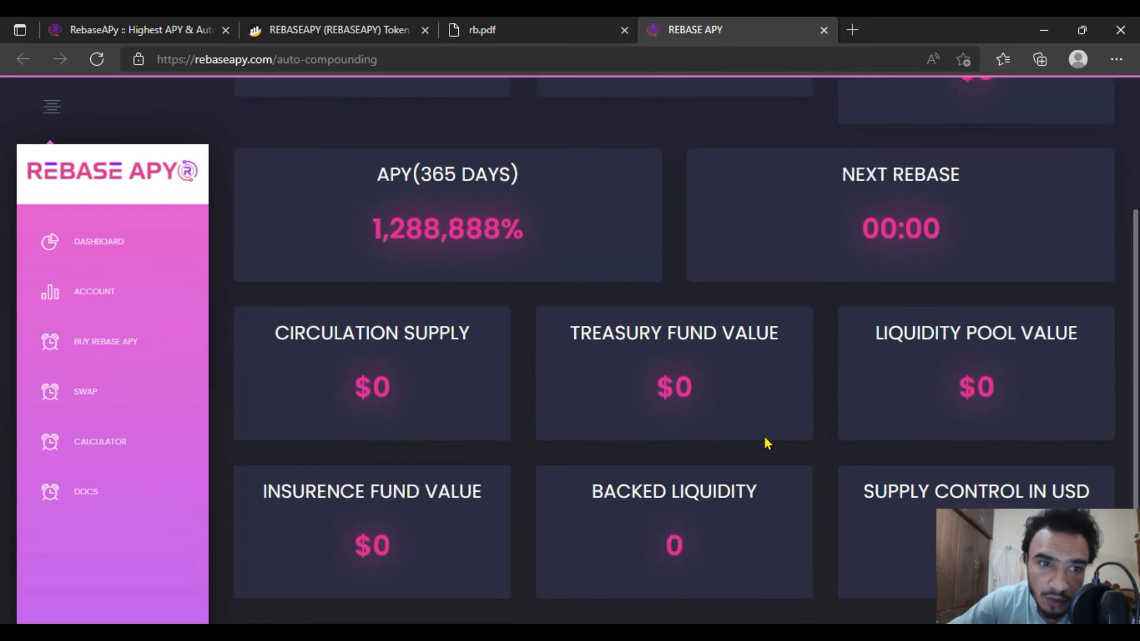
scroll("up", 3)
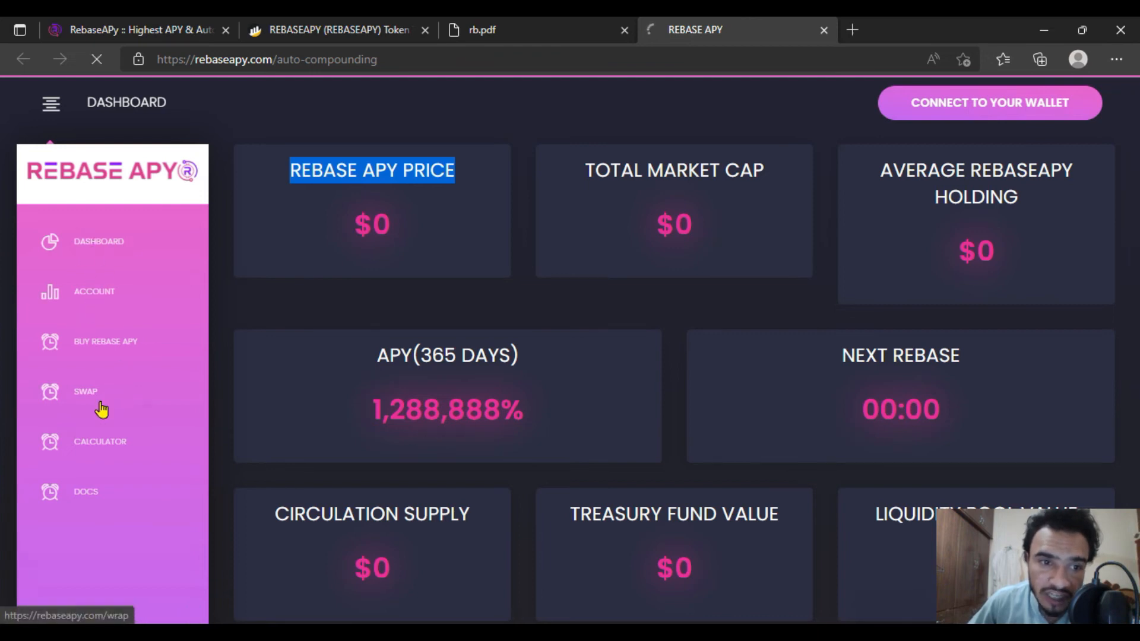
left_click(93, 291)
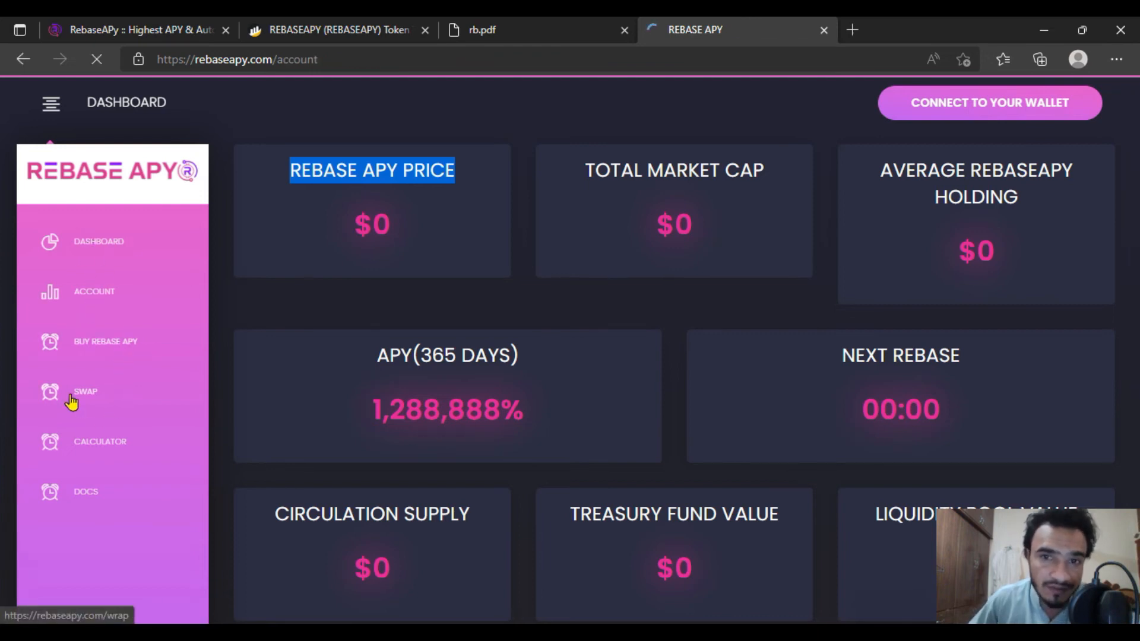
left_click(94, 291)
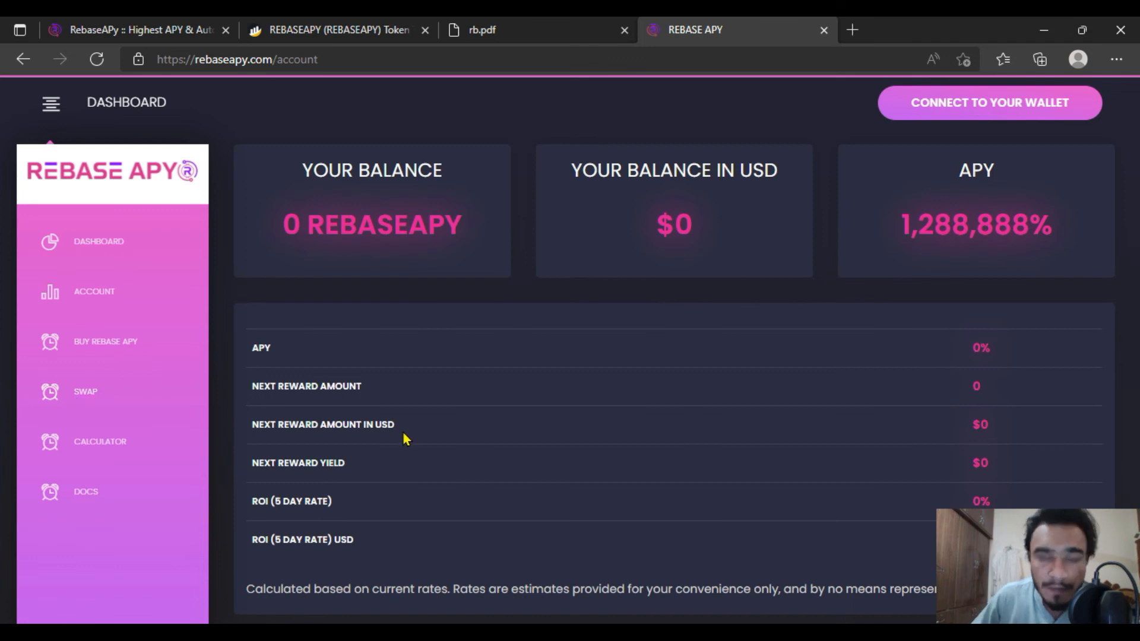
mouse_move(465, 329)
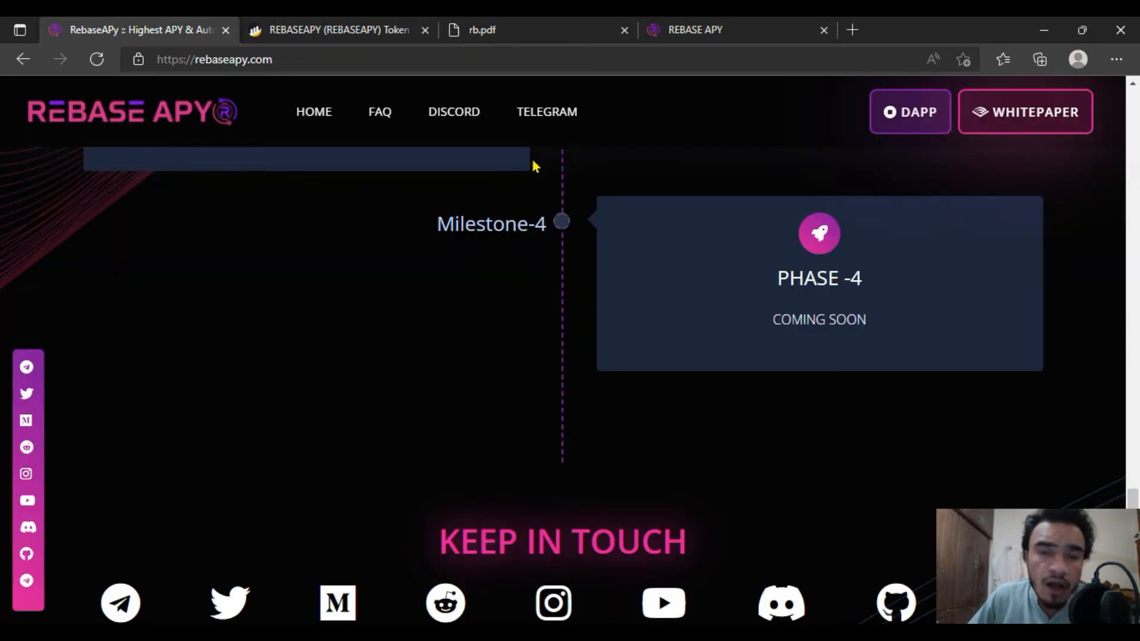
mouse_move(683, 479)
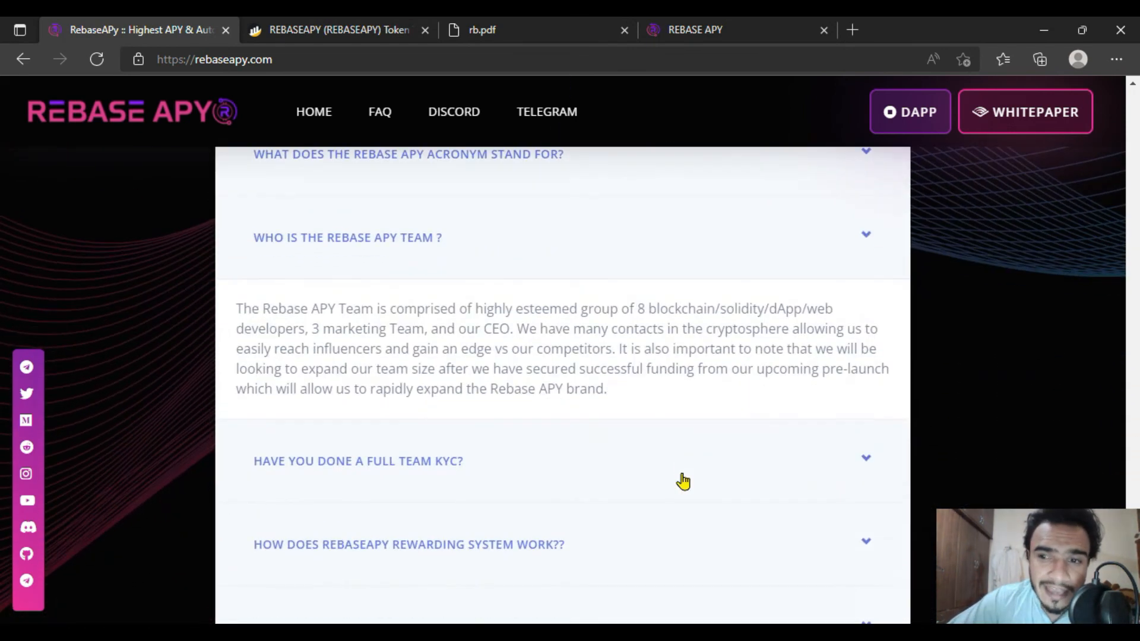
- Scroll the rebaseapy.com homepage to the APY, fees and features comparison table
scroll("down", 3)
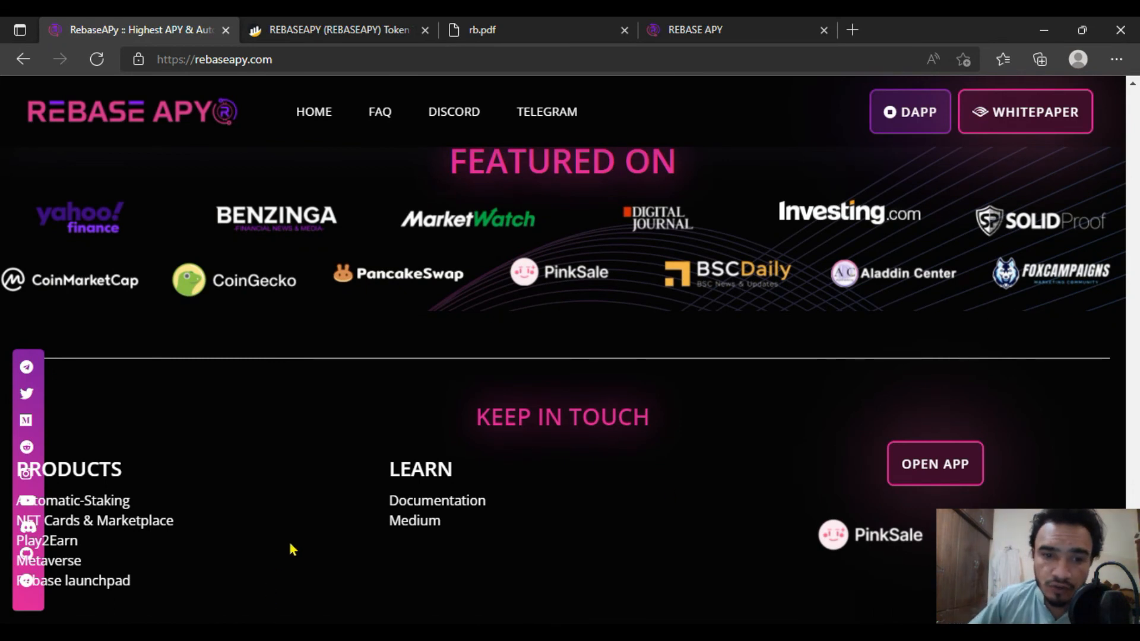
mouse_move(49, 470)
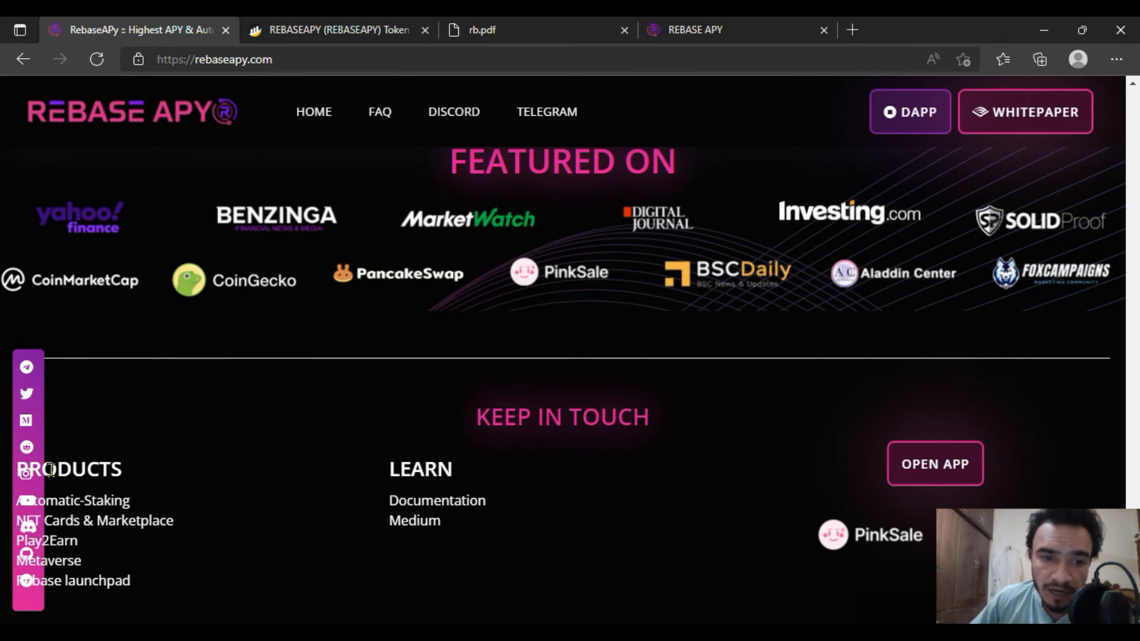
mouse_move(1134, 247)
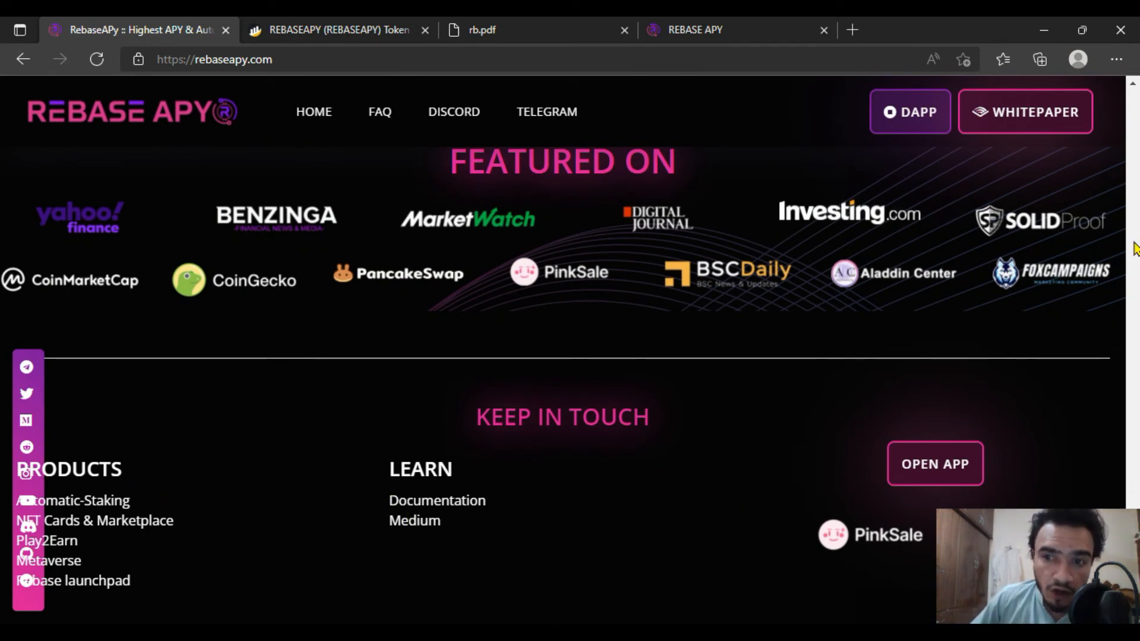
scroll("up", 3)
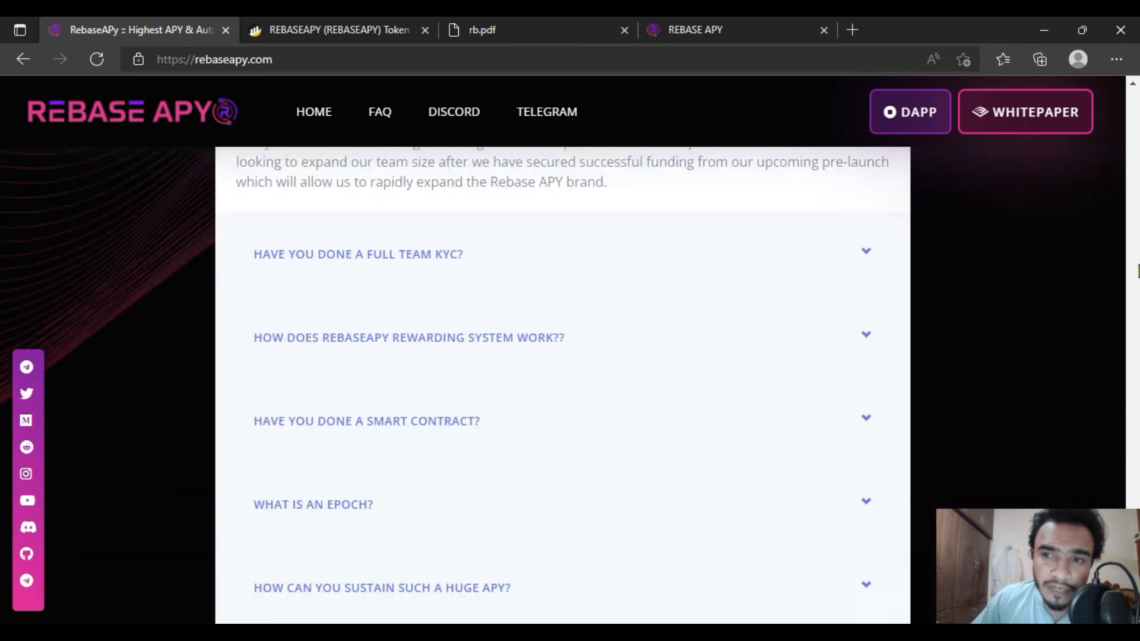
scroll("down", 3)
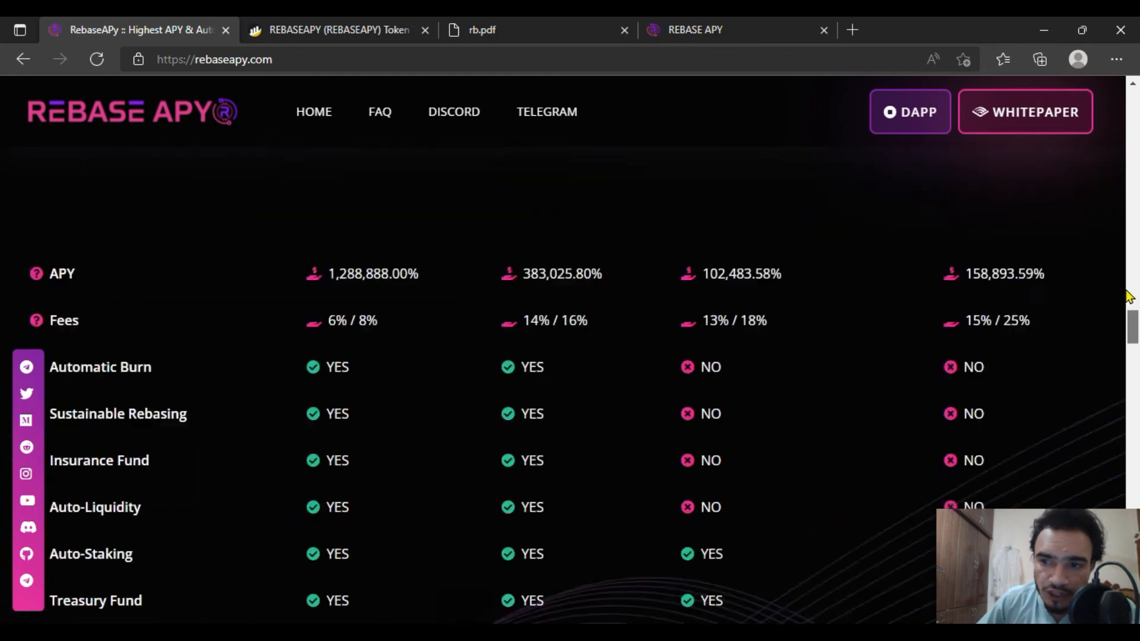
- Scroll up to the hero headline and contract address banner
scroll("up", 3)
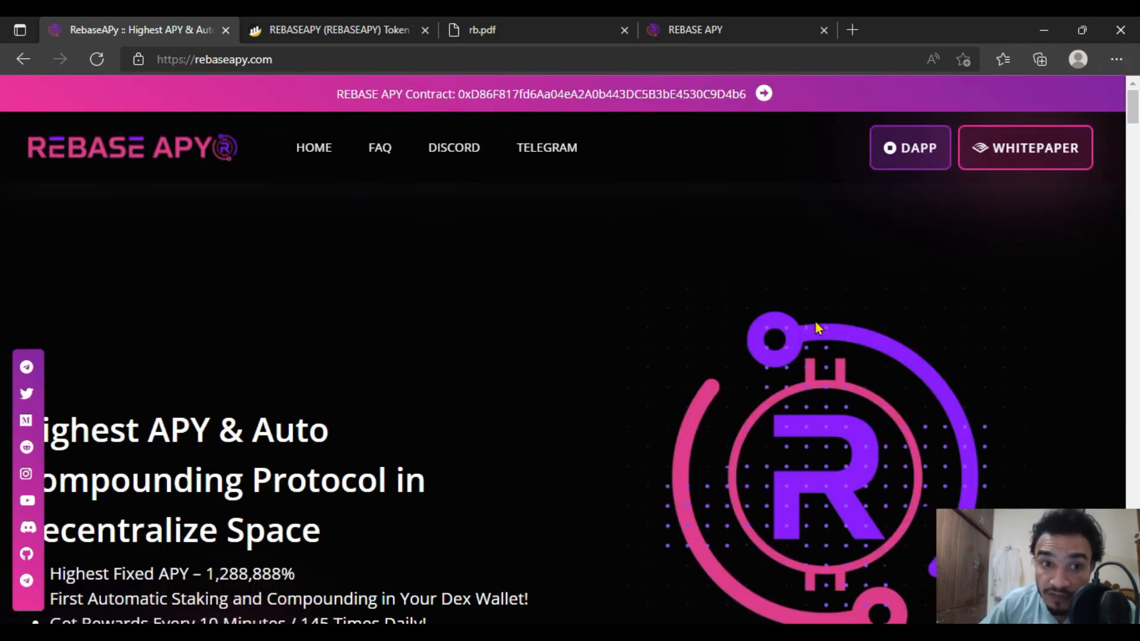
mouse_move(763, 318)
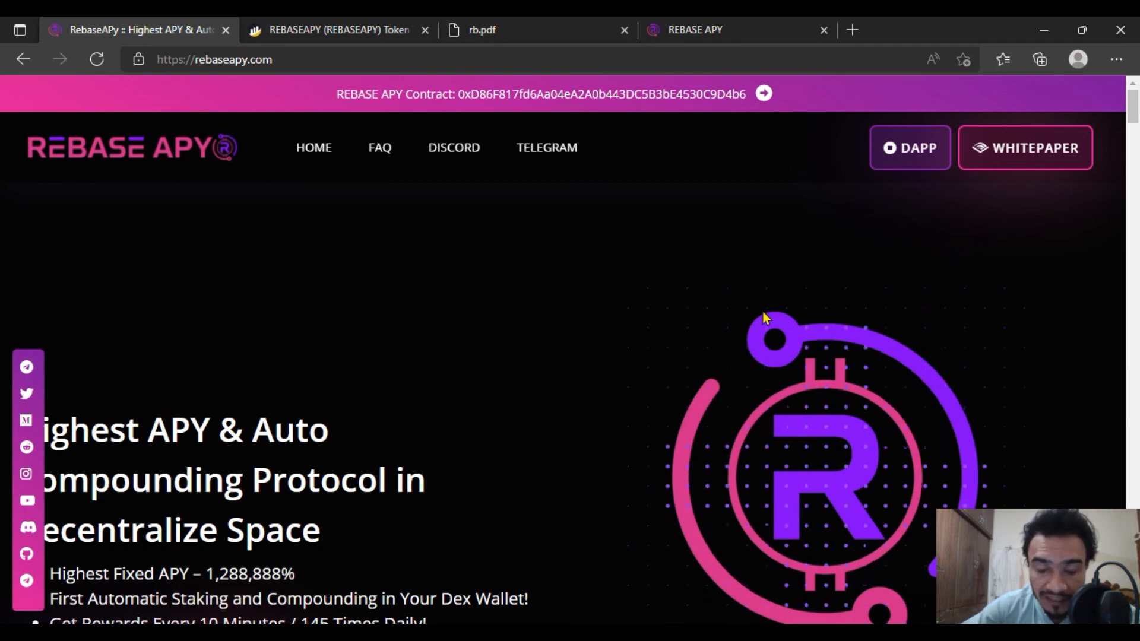
mouse_move(777, 318)
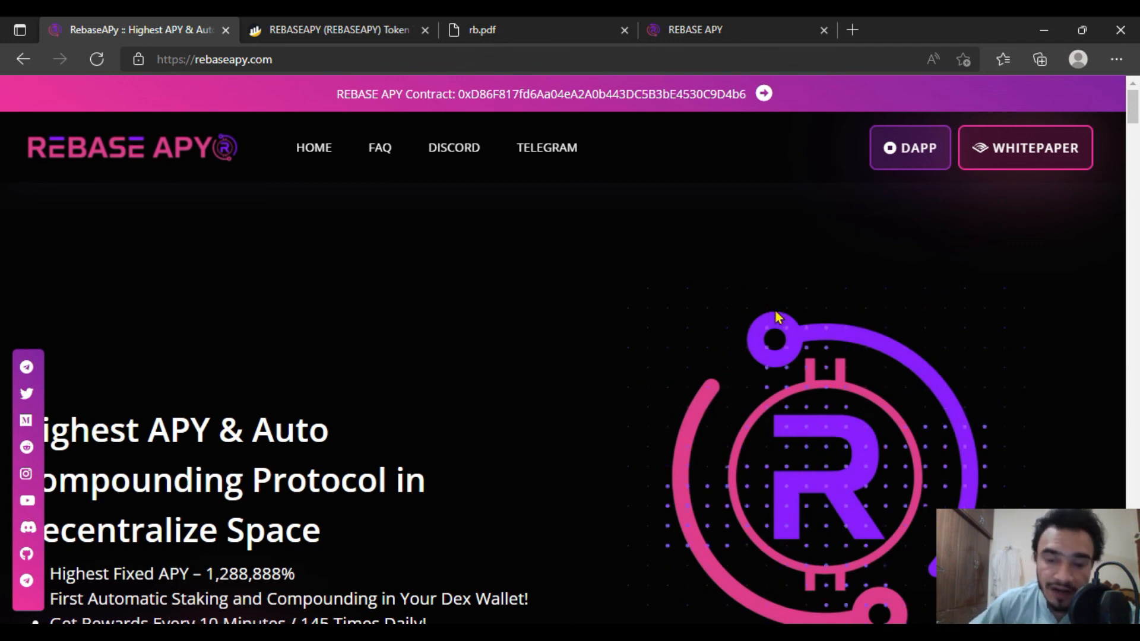
mouse_move(329, 289)
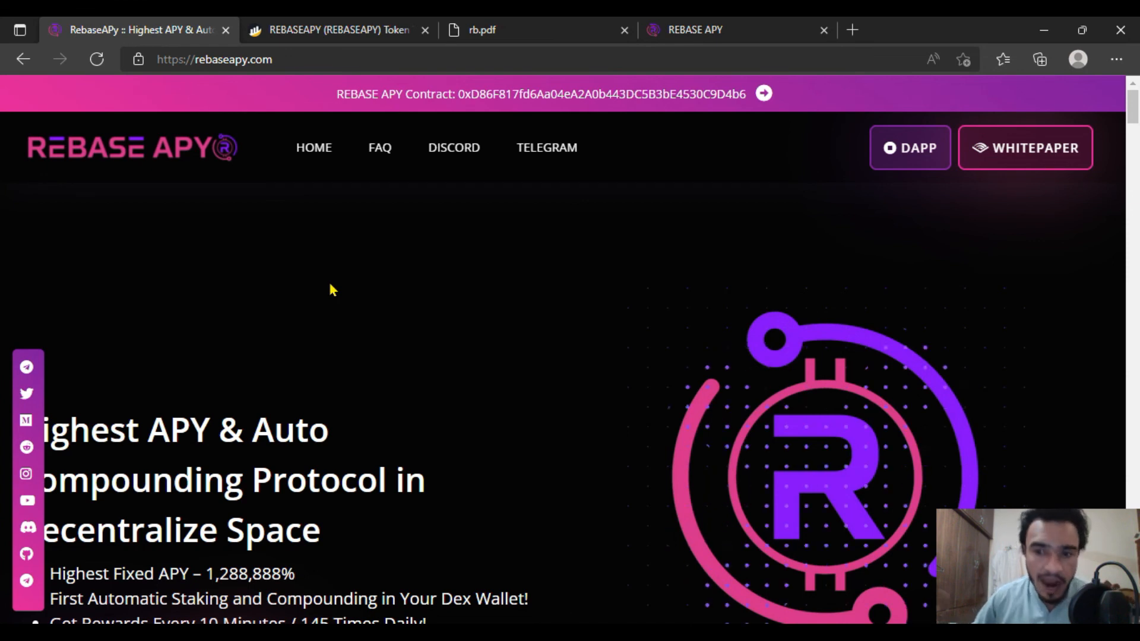
mouse_move(415, 320)
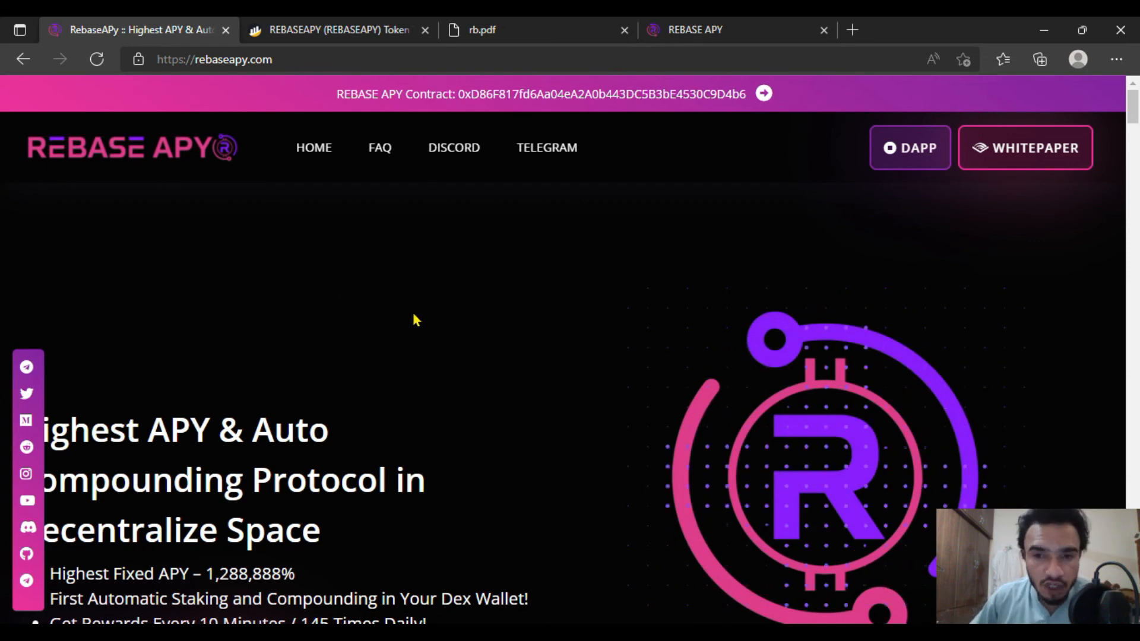